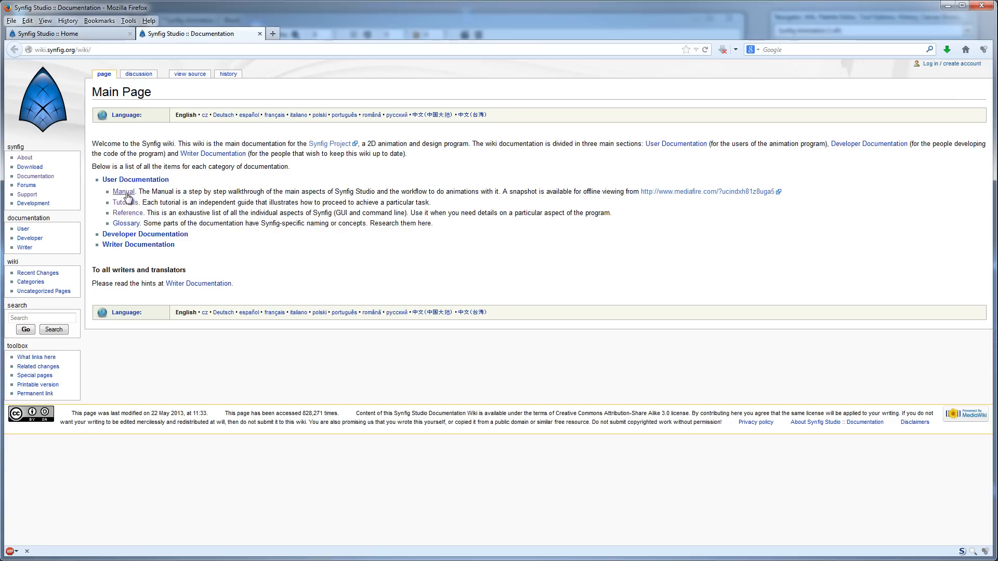
Open the Synfig Manual's Adding Layers page from the wiki main page and scroll down
left_click(123, 191)
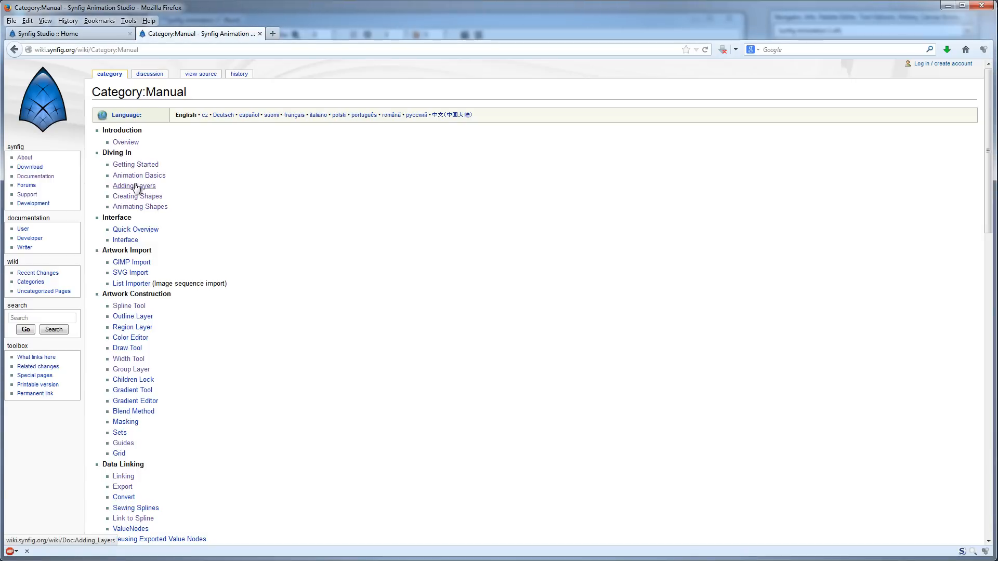
left_click(134, 186)
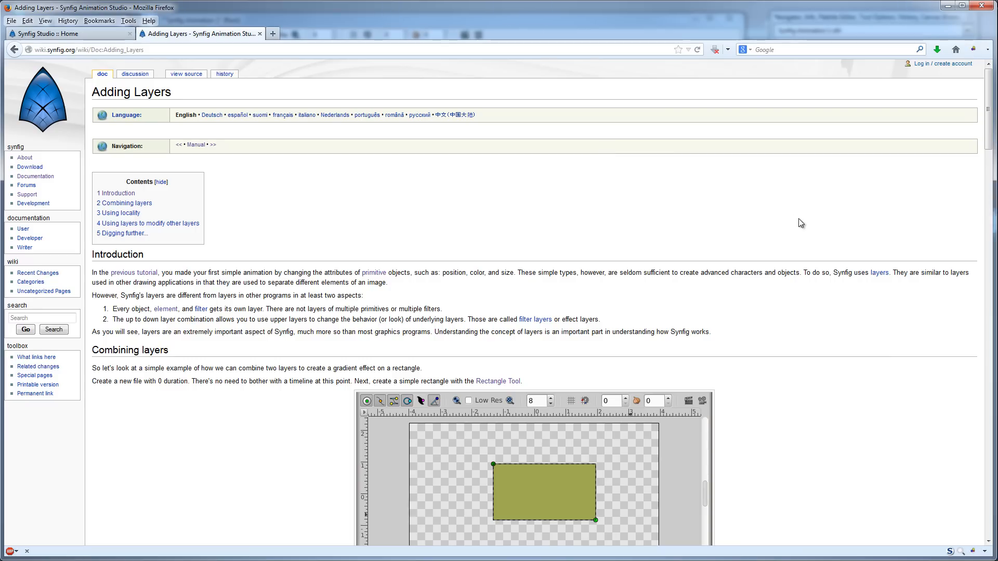
scroll("down", 3)
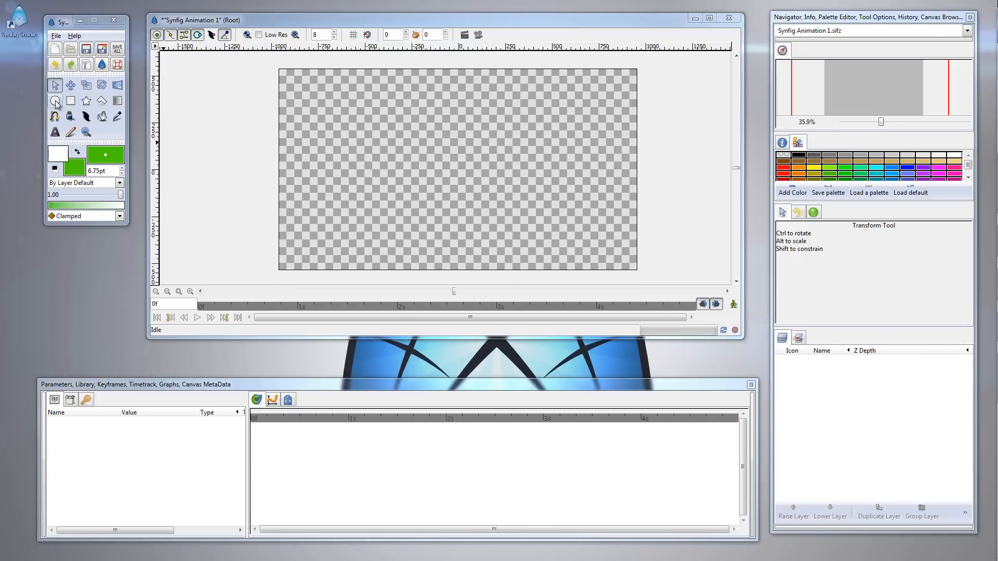
Draw a green circle at the canvas's left and a green rectangle to its right
left_click_drag(334, 160, 377, 193)
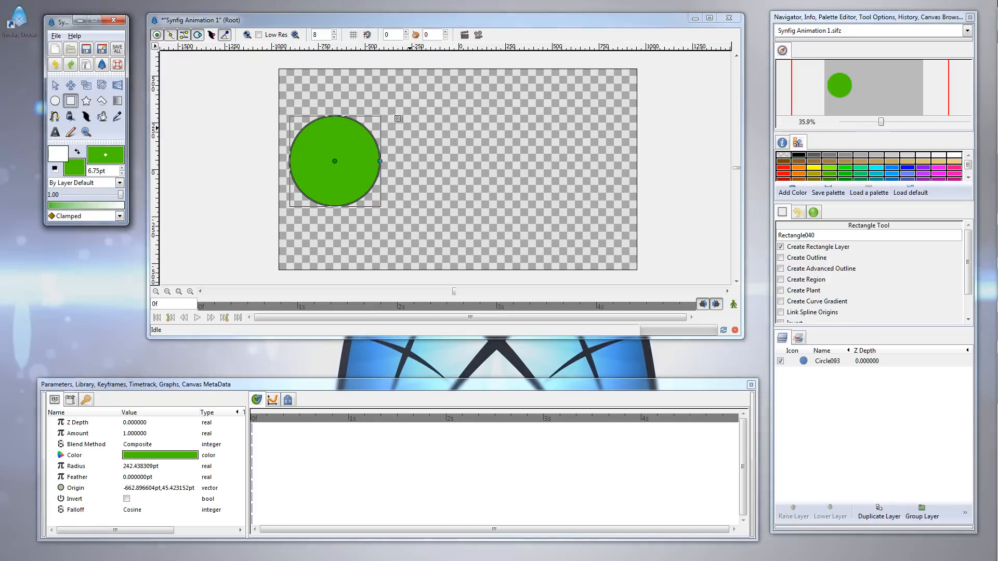
left_click_drag(397, 115, 605, 210)
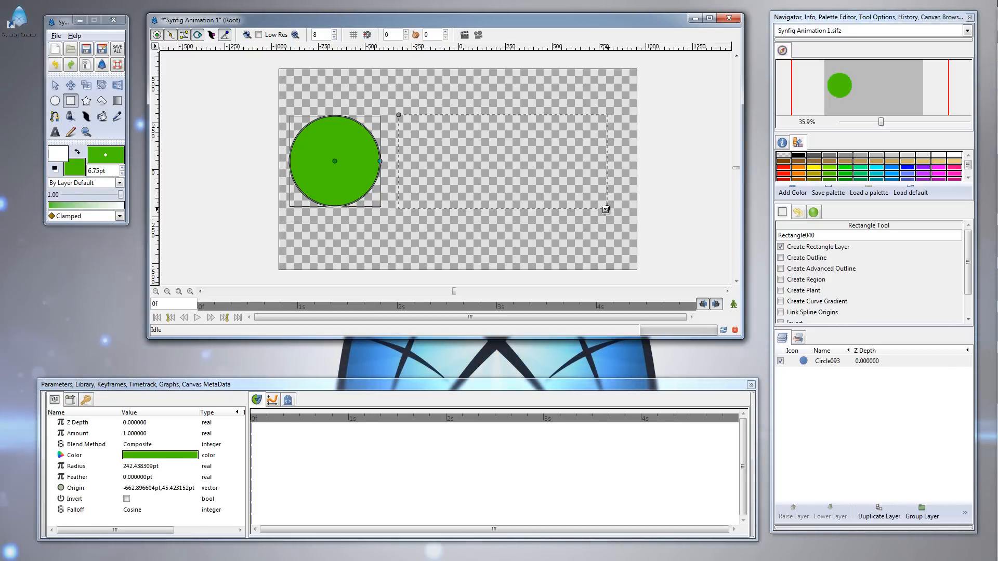
left_click_drag(397, 115, 604, 209)
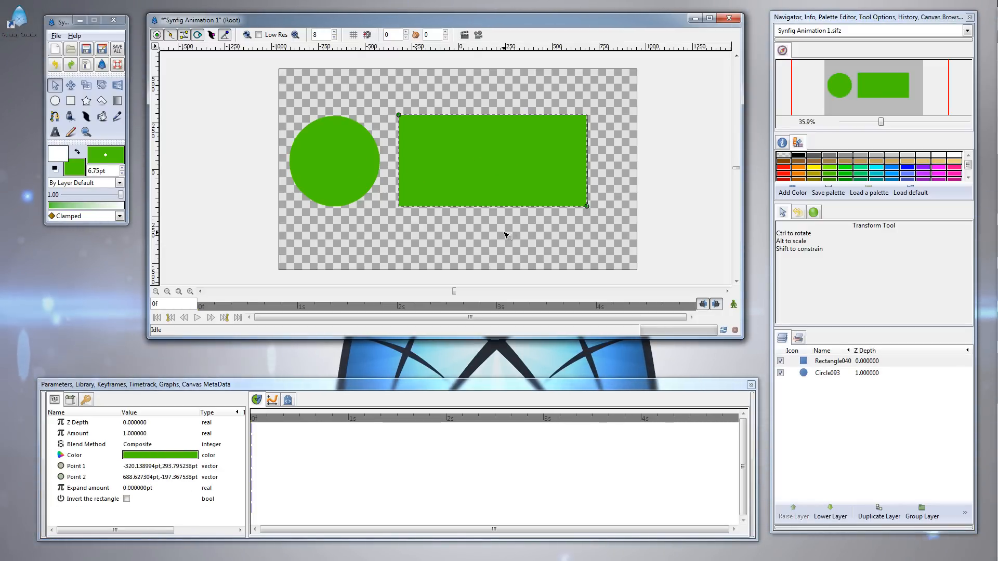
left_click(334, 160)
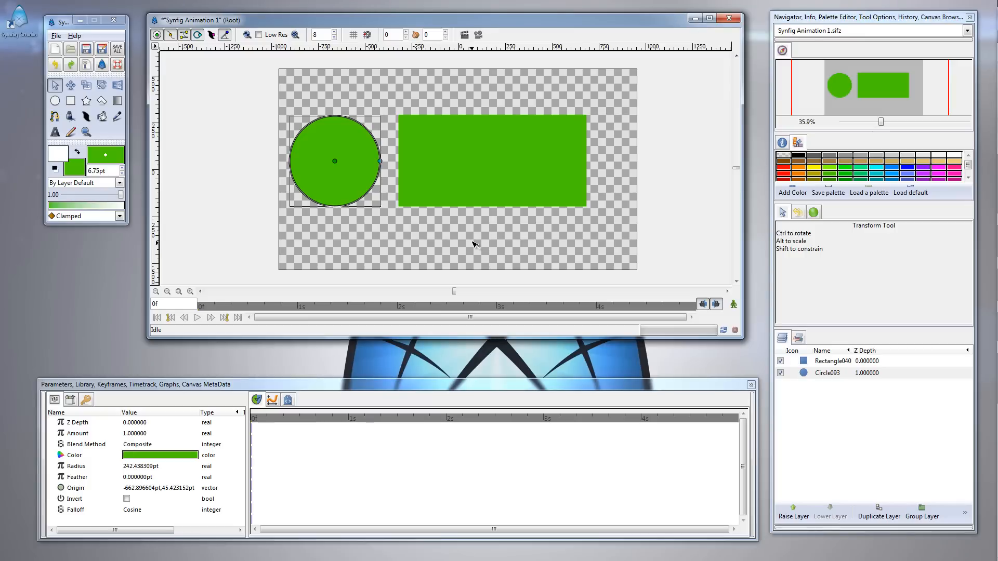
mouse_move(431, 229)
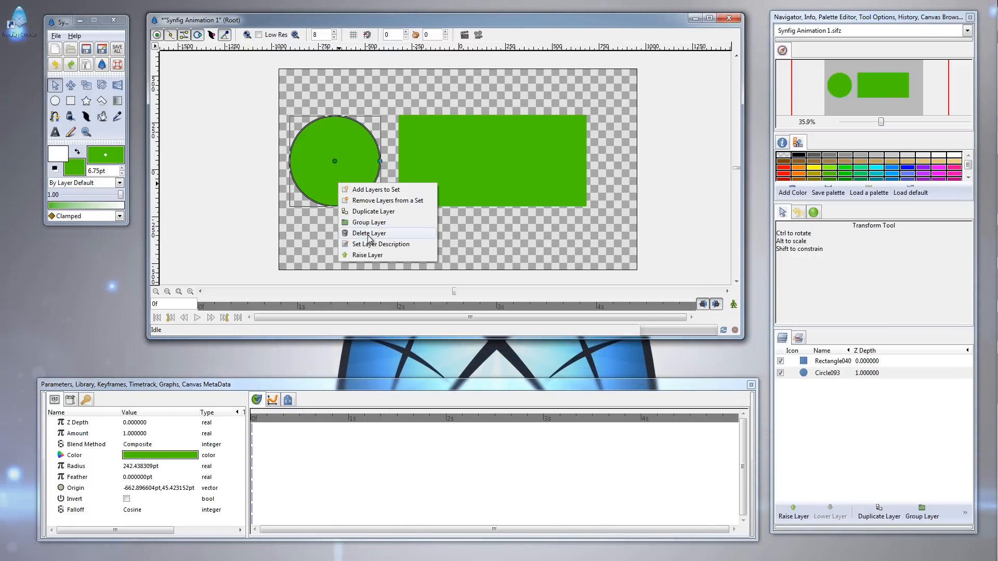
Delete the circle layer from its context menu, leaving only the rectangle
left_click(368, 233)
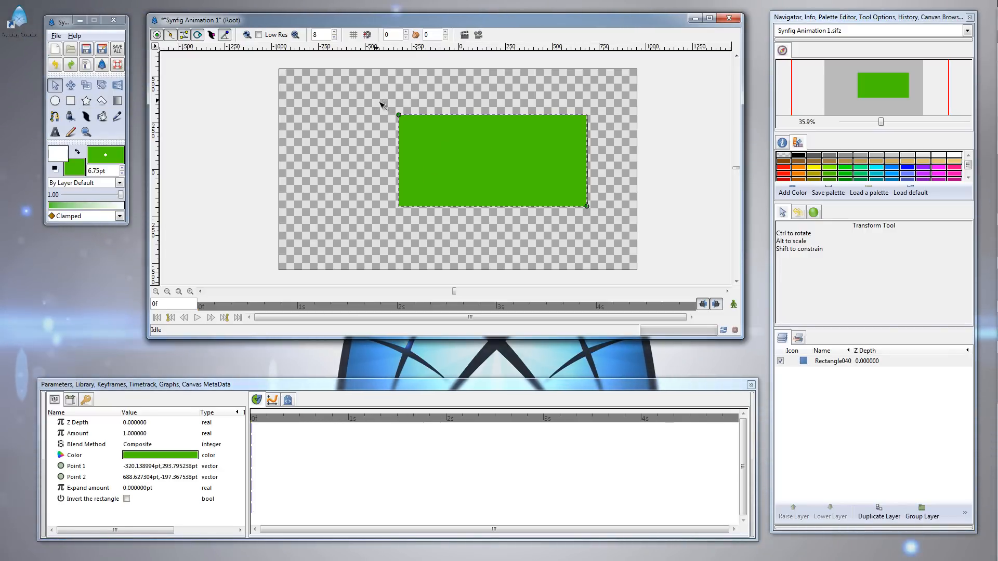
mouse_move(181, 119)
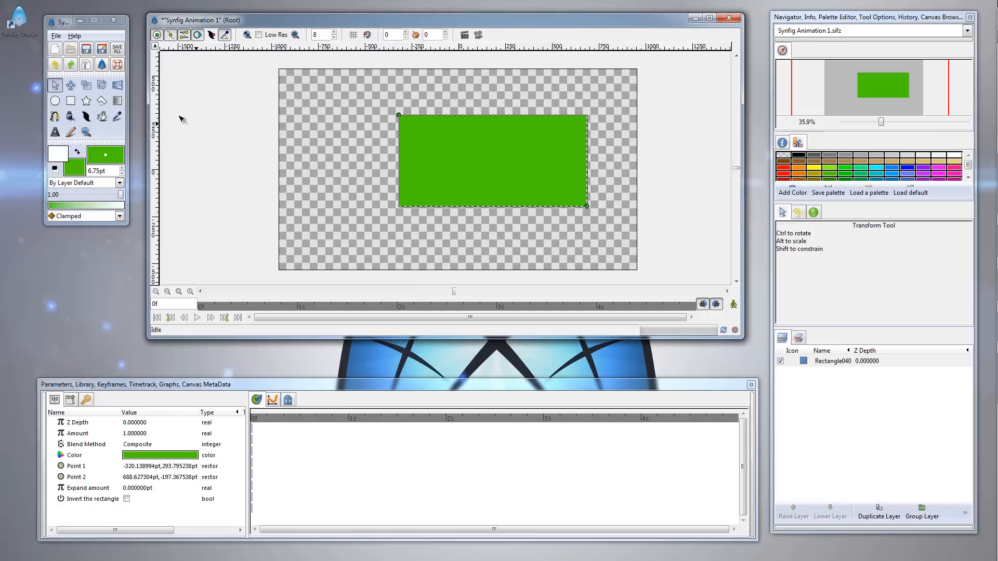
mouse_move(118, 100)
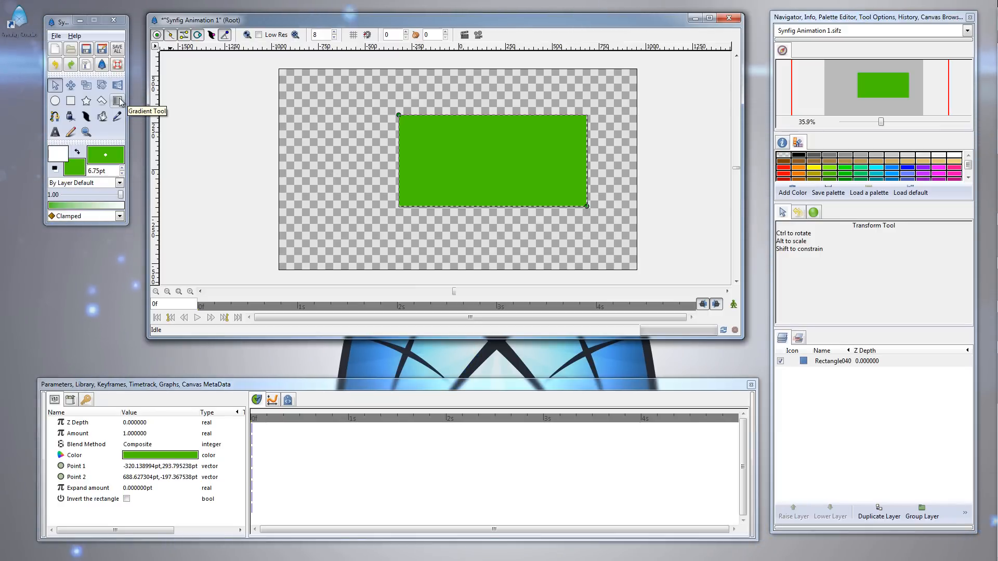
Drag a linear green-to-white gradient diagonally across the whole canvas
left_click(118, 101)
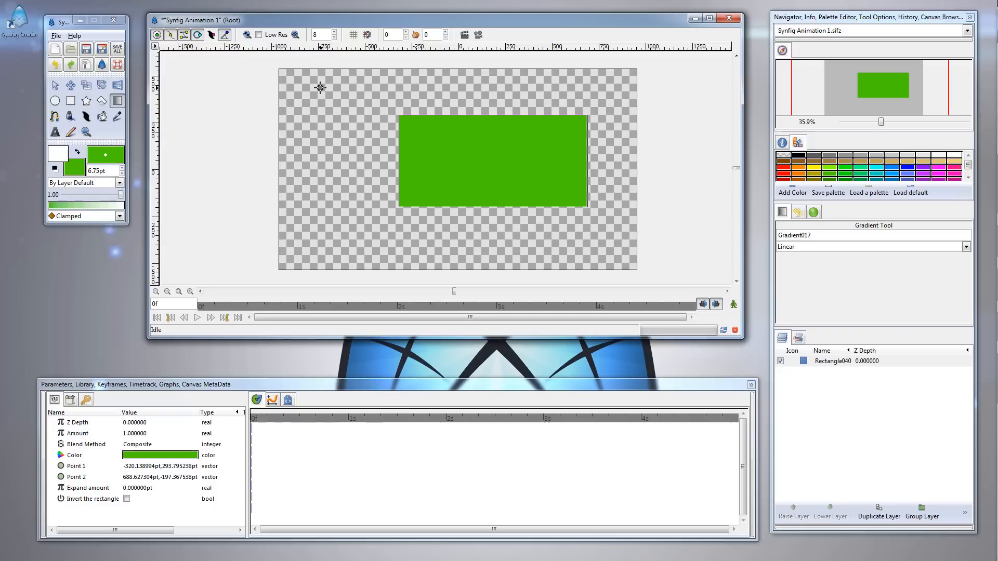
left_click_drag(320, 88, 635, 248)
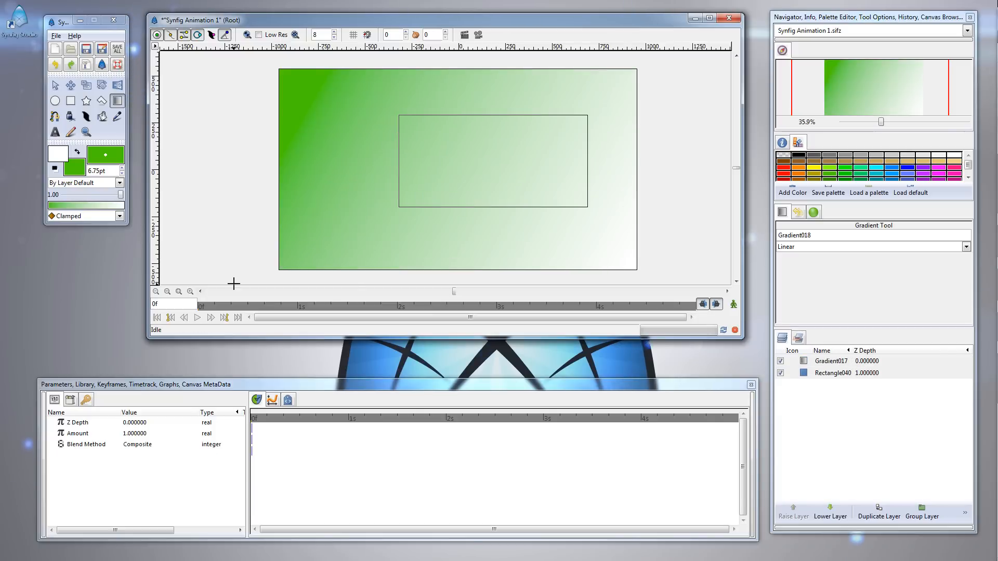
mouse_move(256, 197)
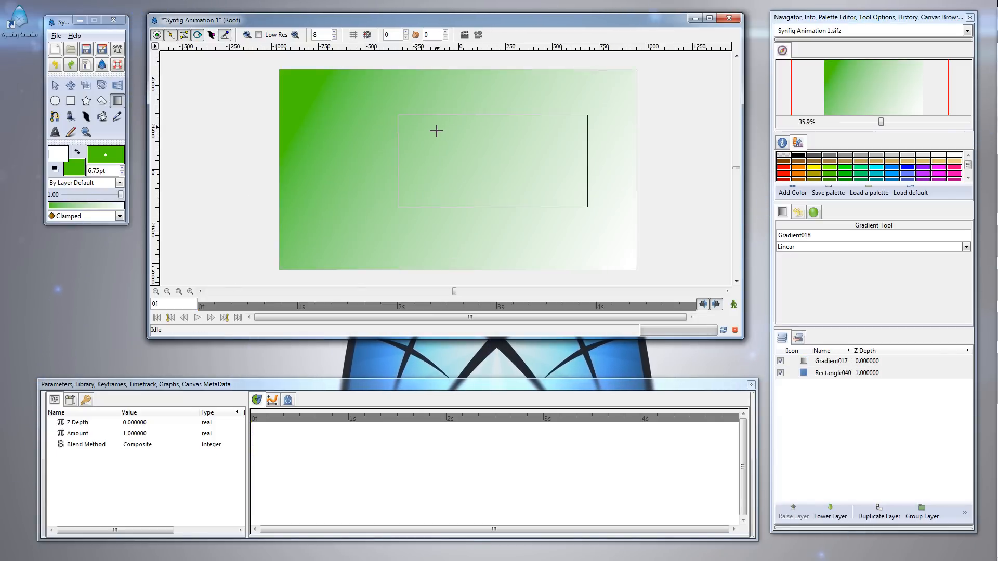
mouse_move(407, 119)
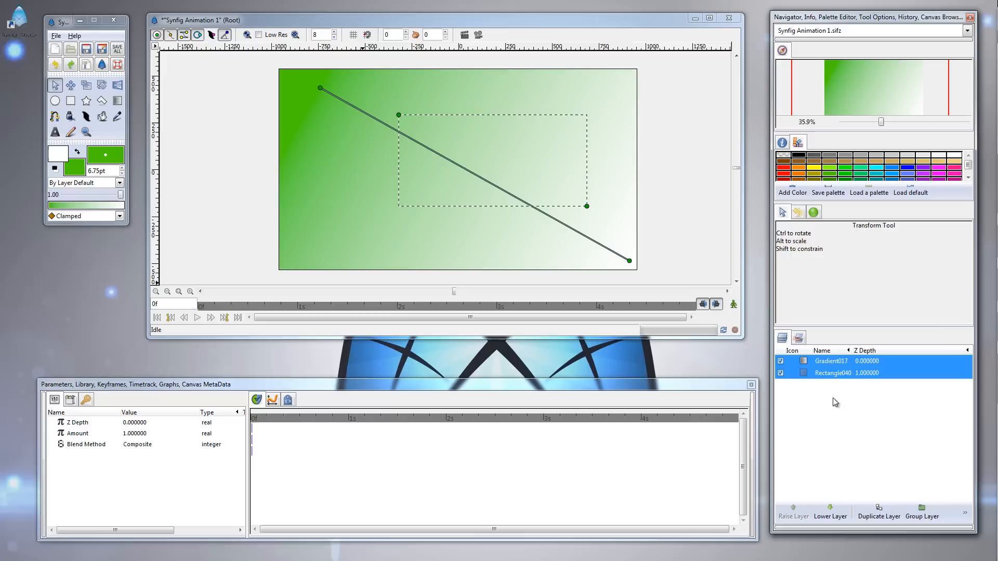
Select only the Gradient017 layer and pick its Blend Method parameter
double_click(830, 361)
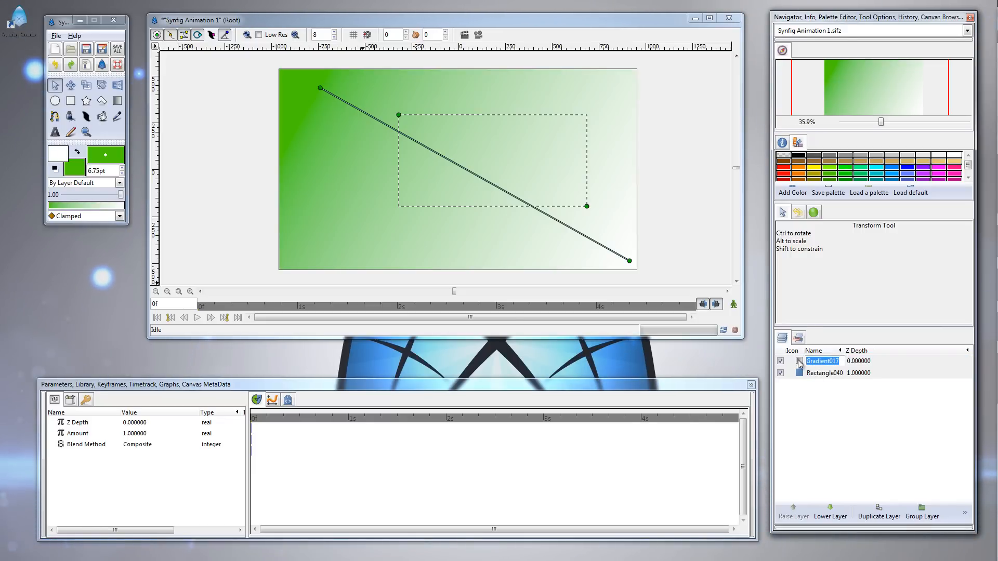
left_click(822, 360)
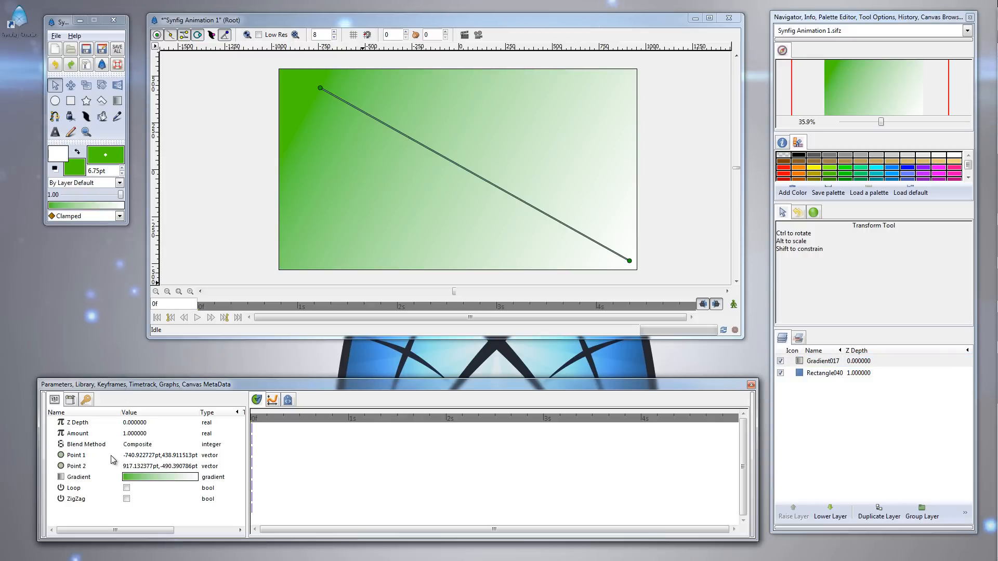
mouse_move(85, 448)
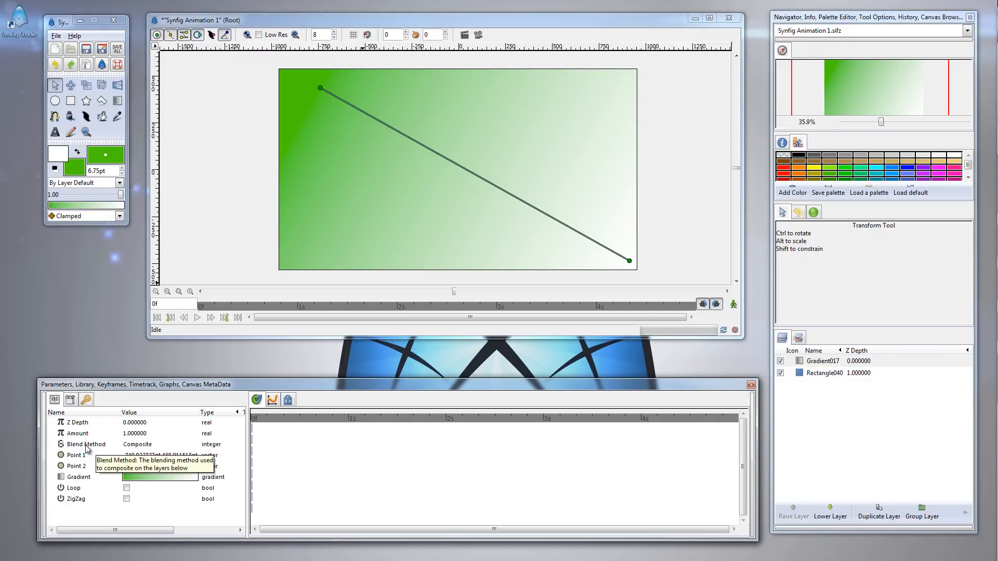
mouse_move(158, 452)
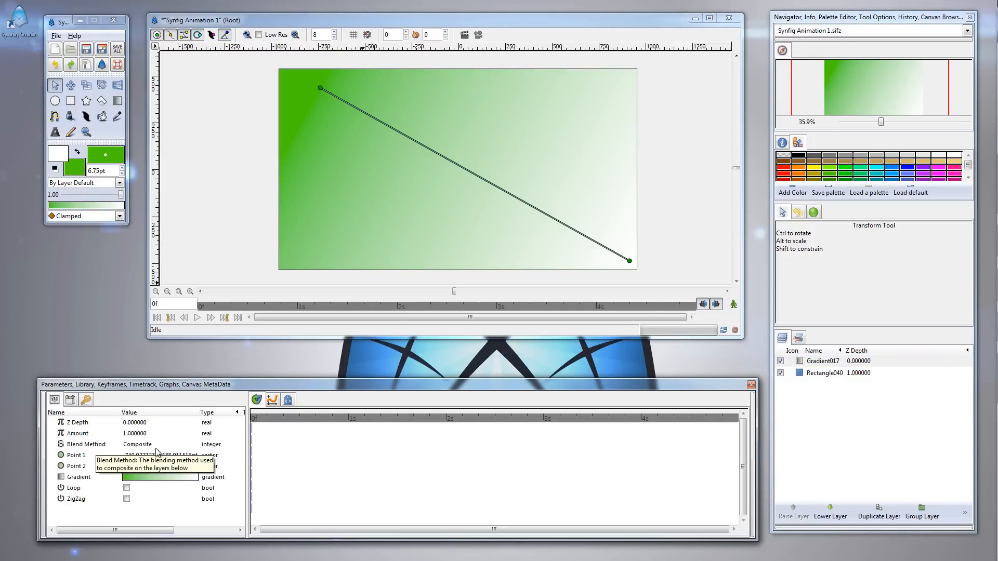
left_click(83, 444)
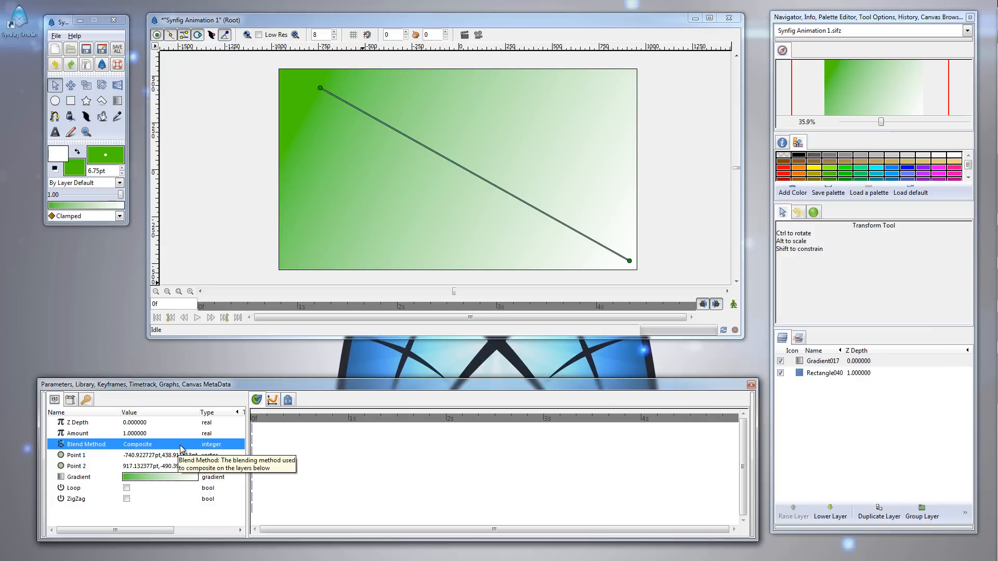
Change the gradient layer's blend method from Composite to Straight Onto
left_click(194, 444)
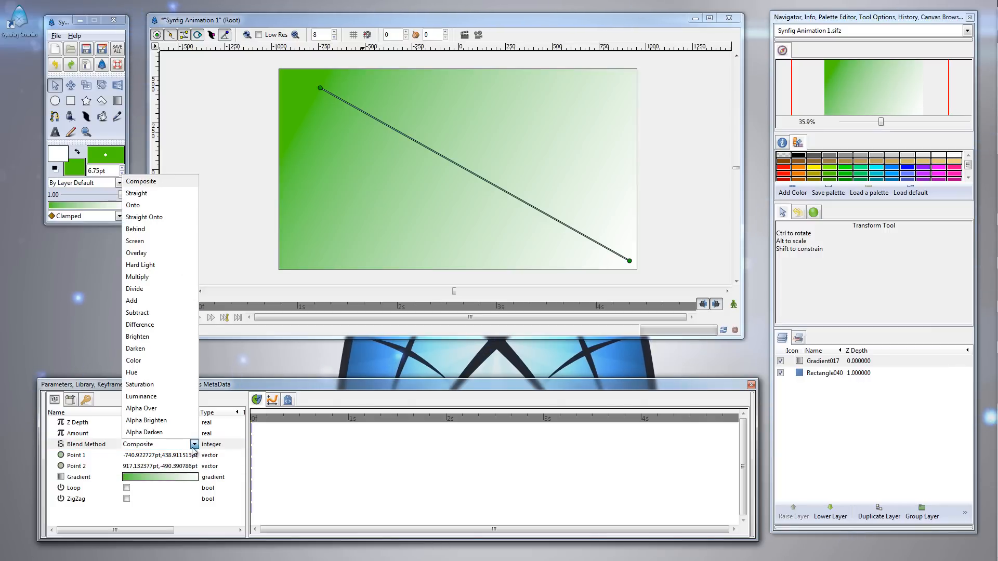
mouse_move(159, 242)
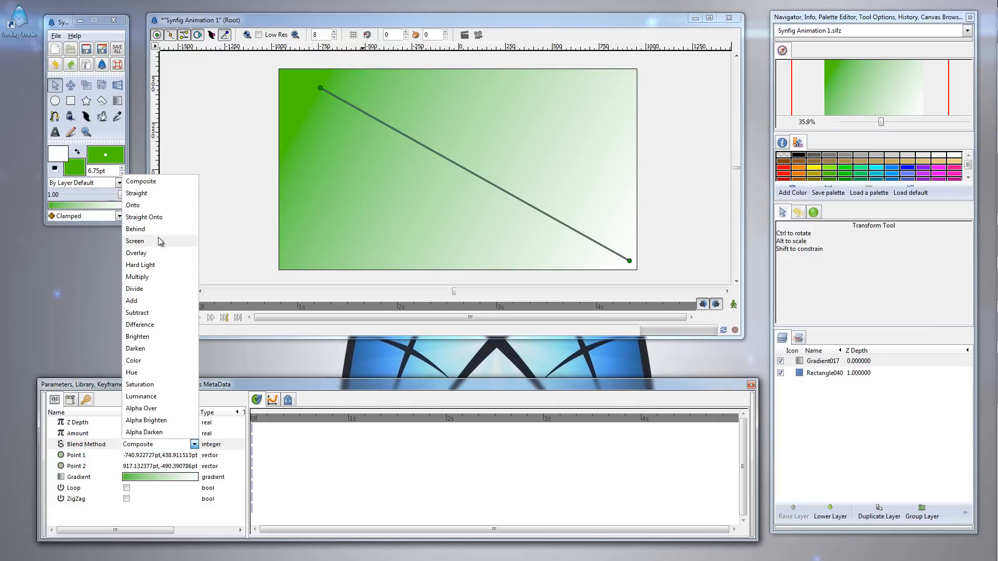
mouse_move(158, 253)
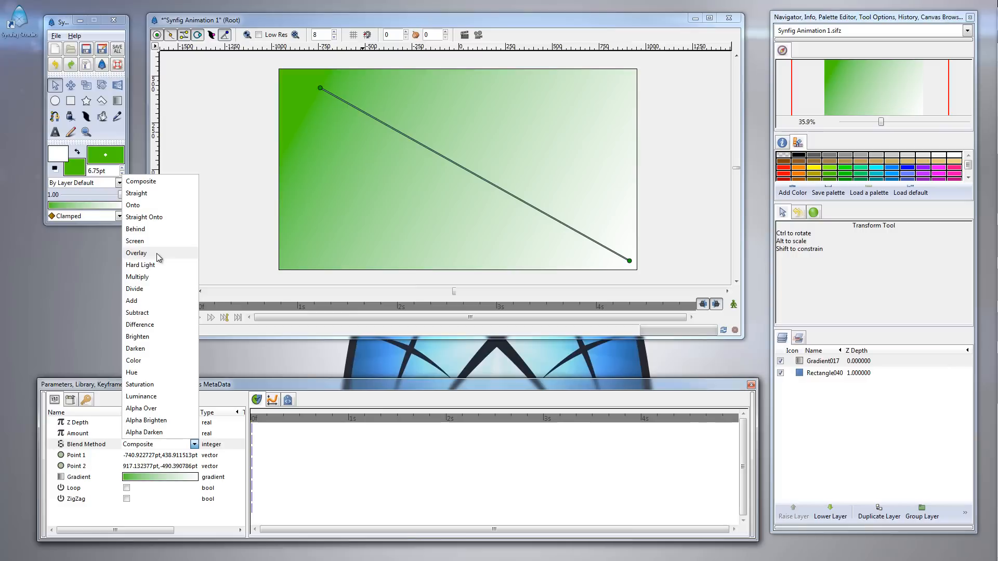
mouse_move(156, 265)
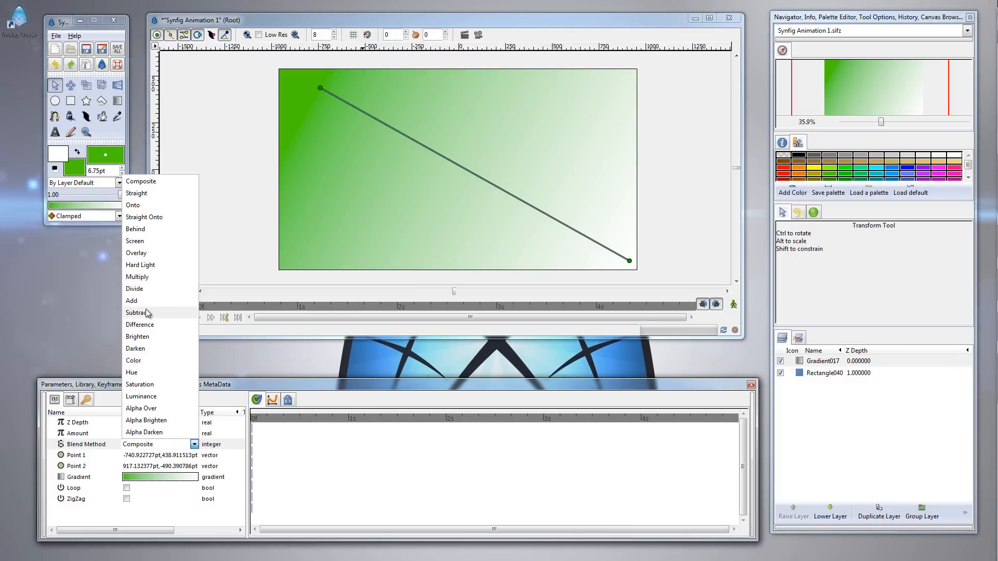
mouse_move(154, 288)
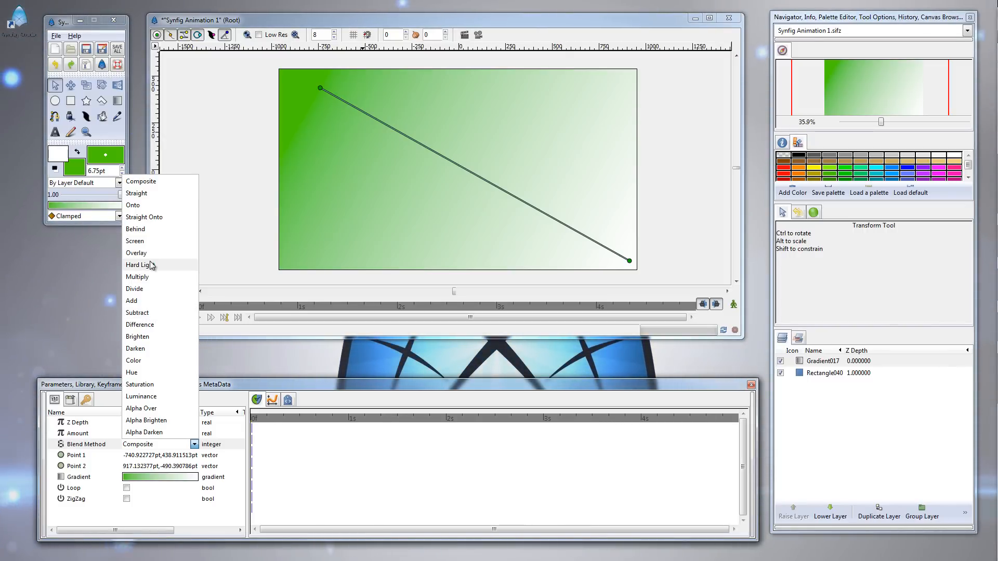
mouse_move(151, 254)
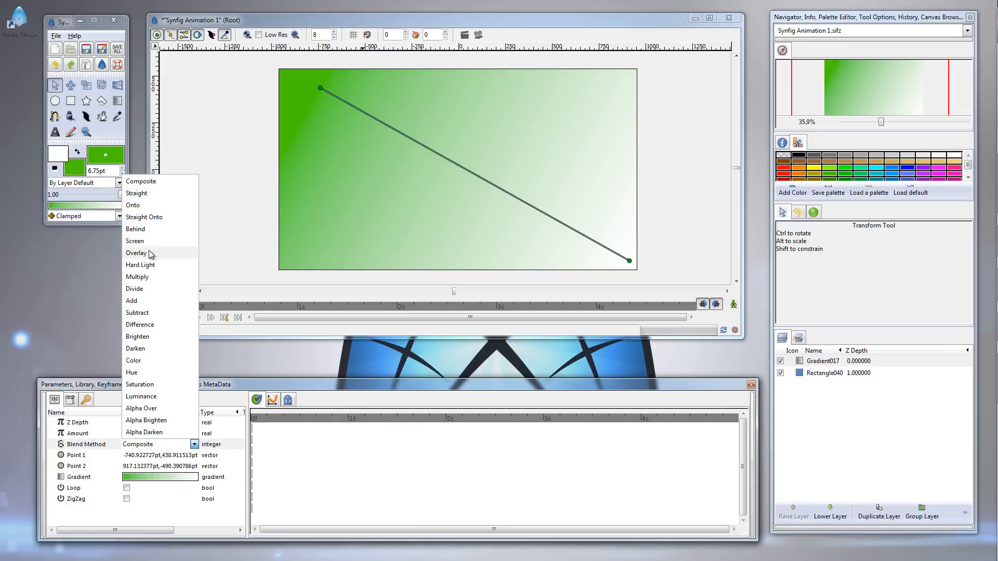
mouse_move(155, 221)
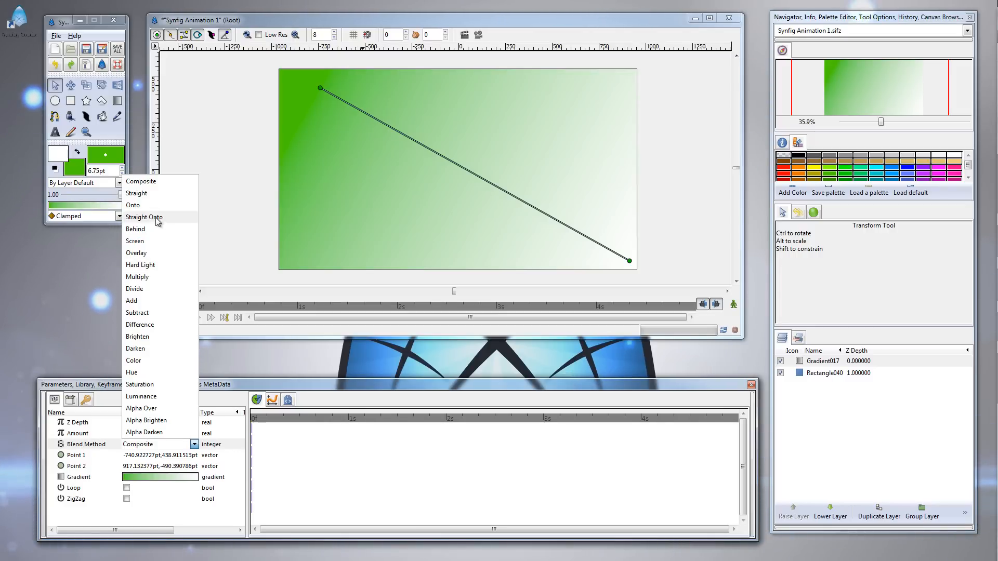
left_click(144, 218)
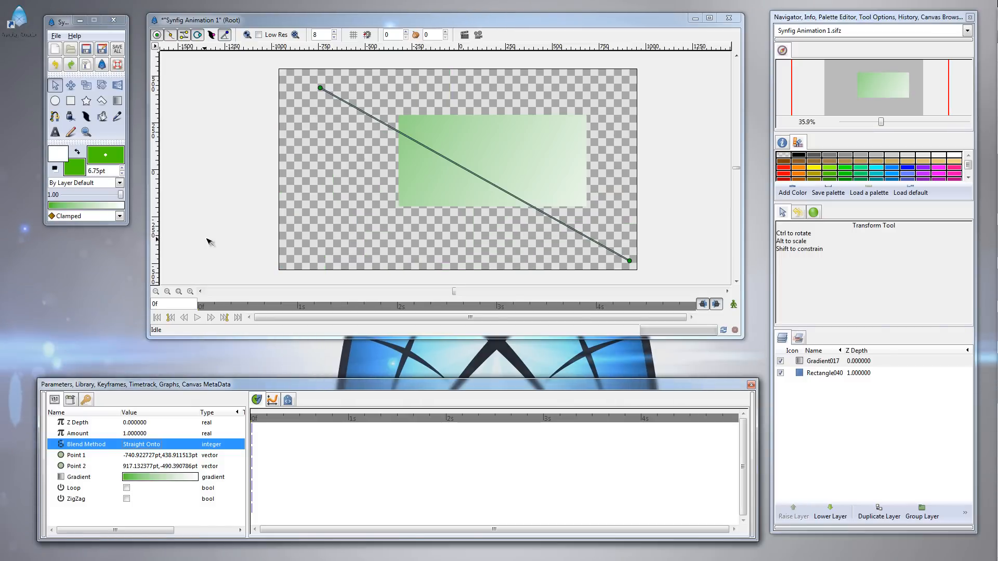
mouse_move(481, 194)
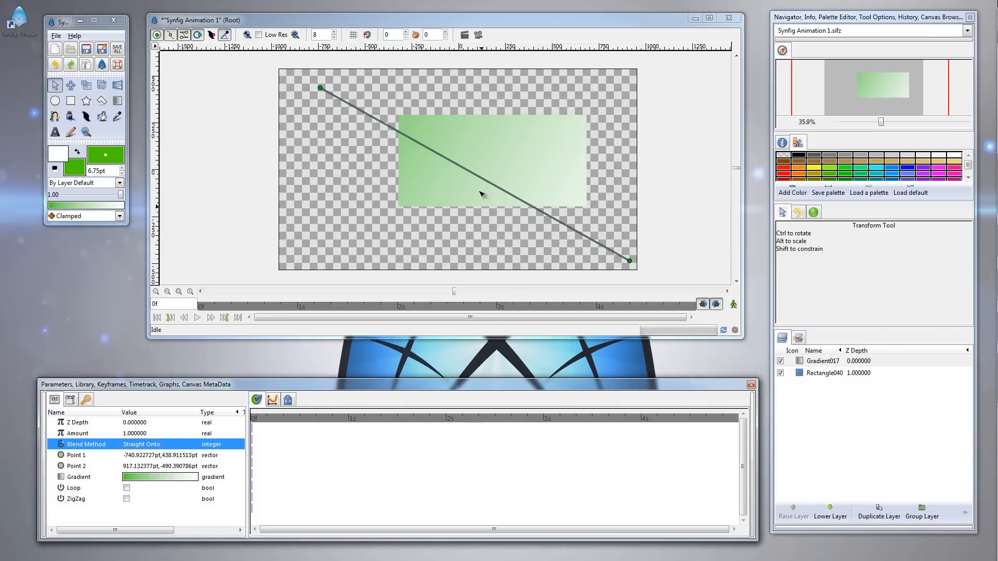
mouse_move(528, 188)
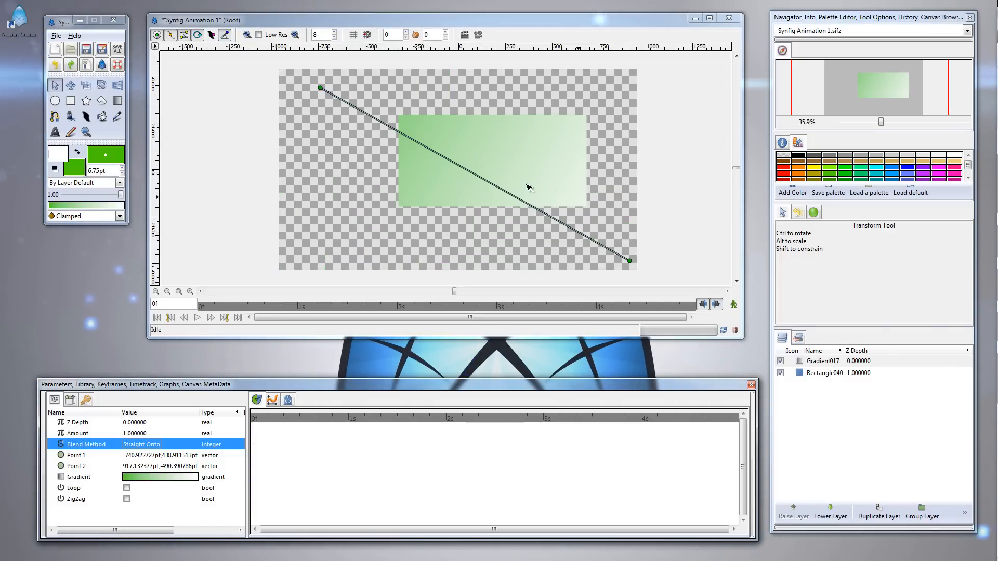
mouse_move(581, 230)
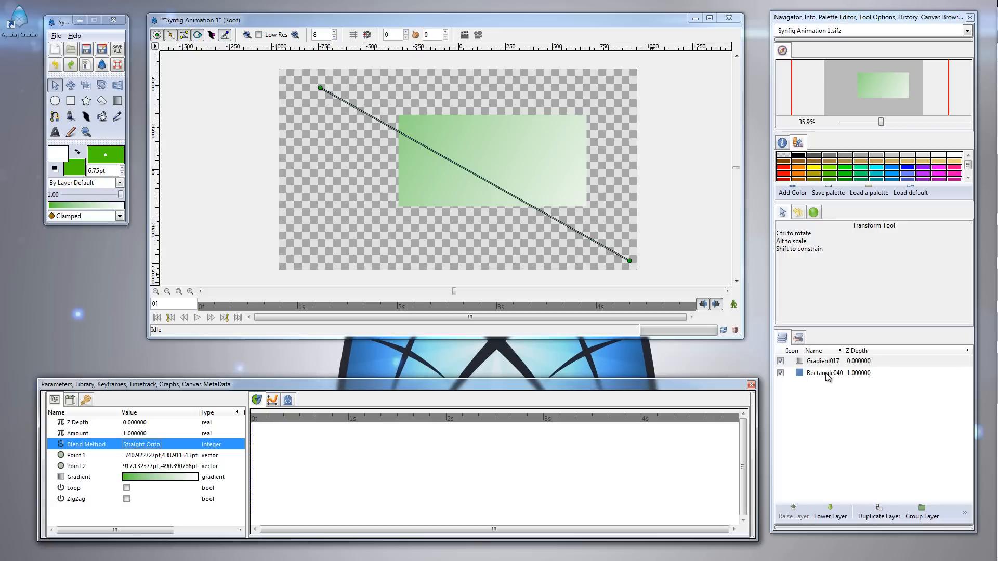
mouse_move(825, 432)
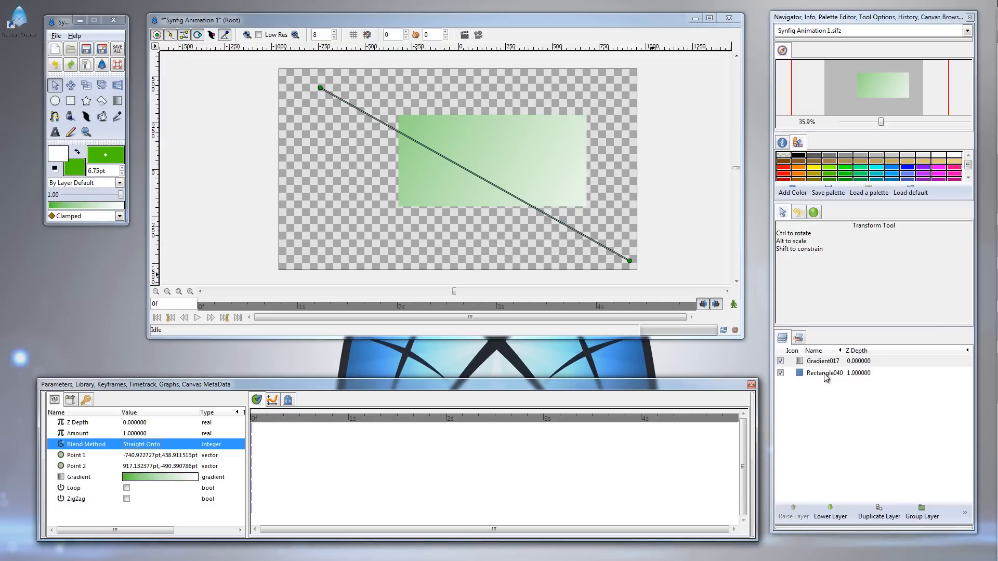
mouse_move(830, 381)
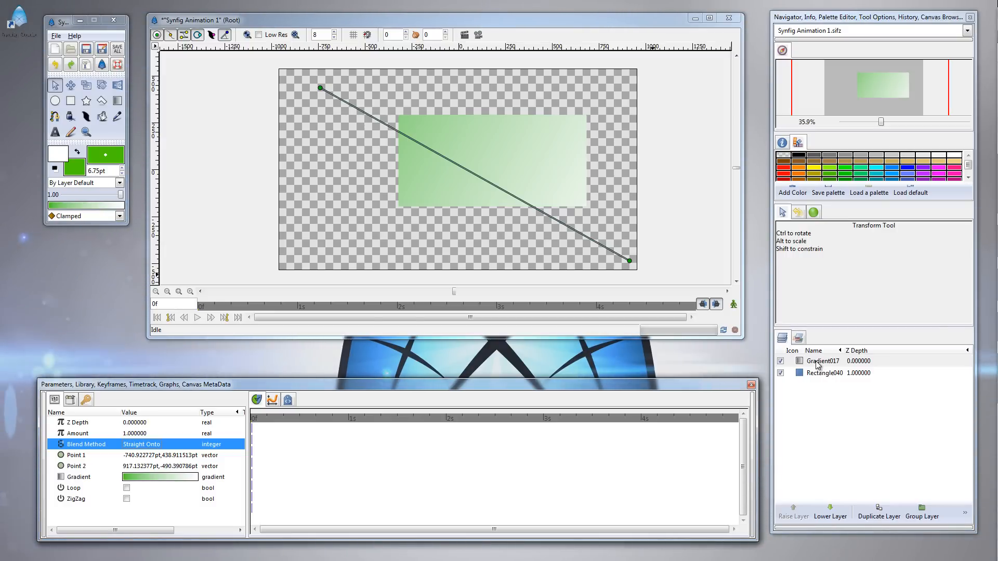
Select Gradient017 and Rectangle040 together and group them with Group Layer
left_click(821, 361)
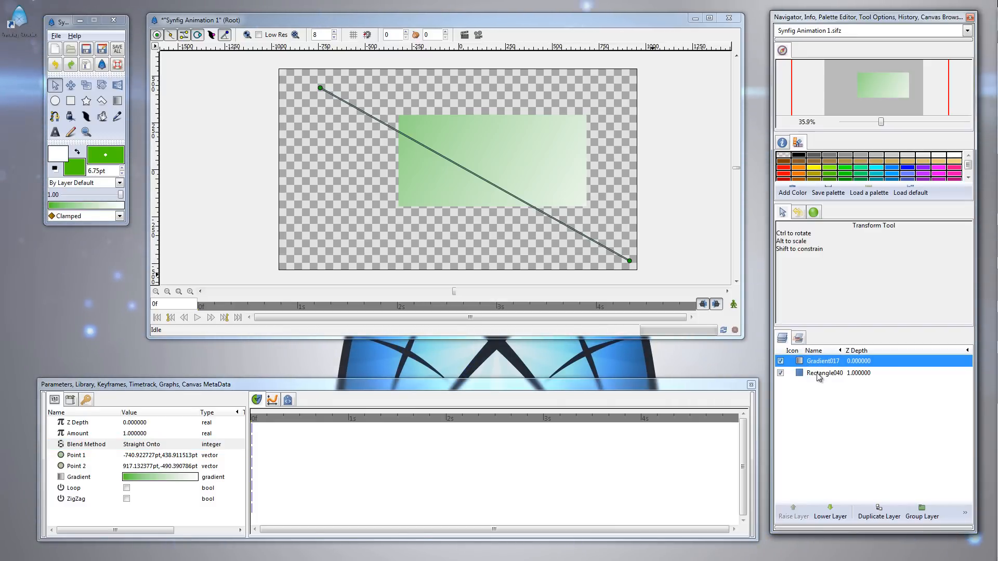
left_click(825, 374)
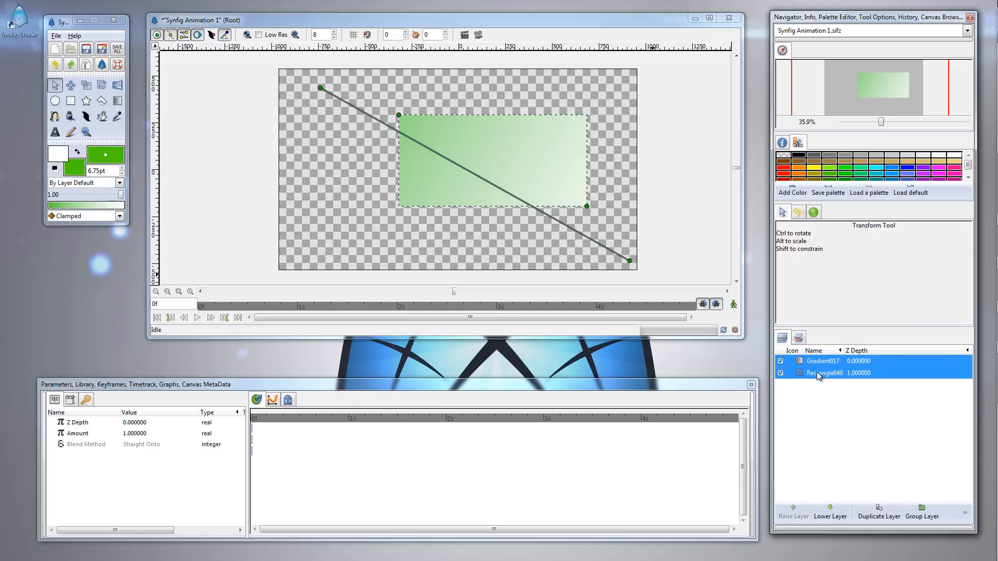
mouse_move(834, 390)
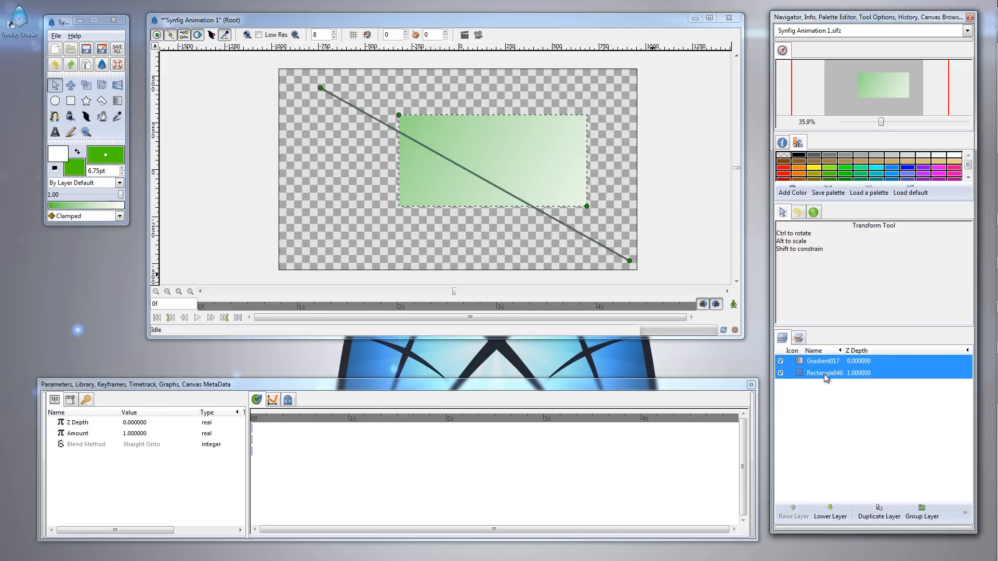
right_click(825, 373)
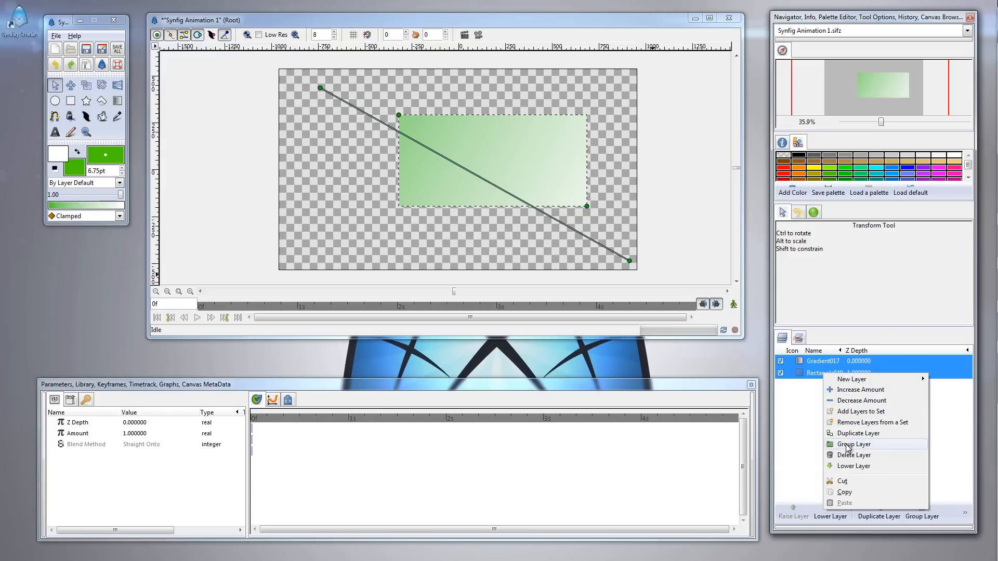
left_click(854, 444)
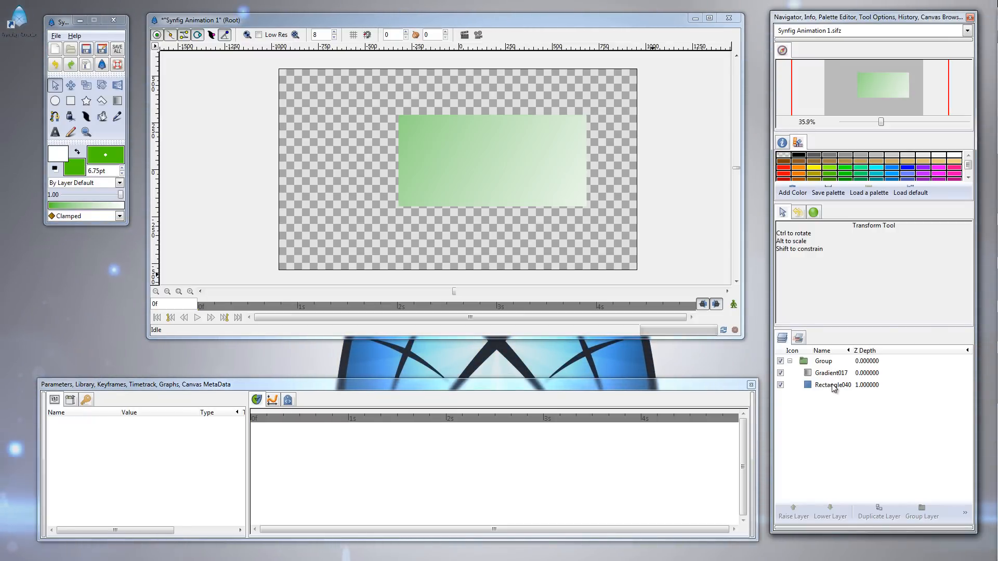
Select the new Group layer in the Layers panel to list its parameters
left_click(832, 385)
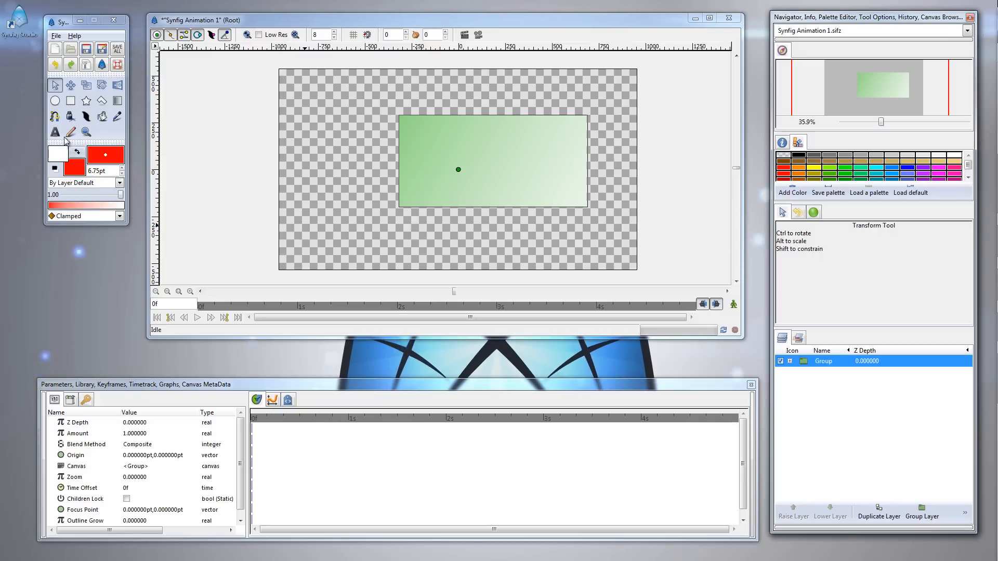
Draw two red circles at the rectangle's upper-left and lower-right corners
left_click(53, 101)
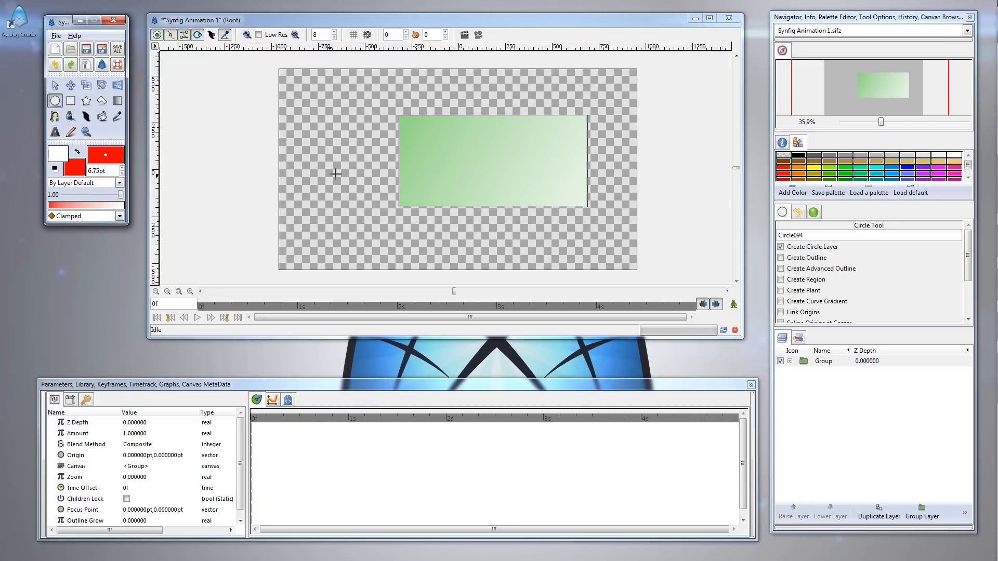
mouse_move(353, 154)
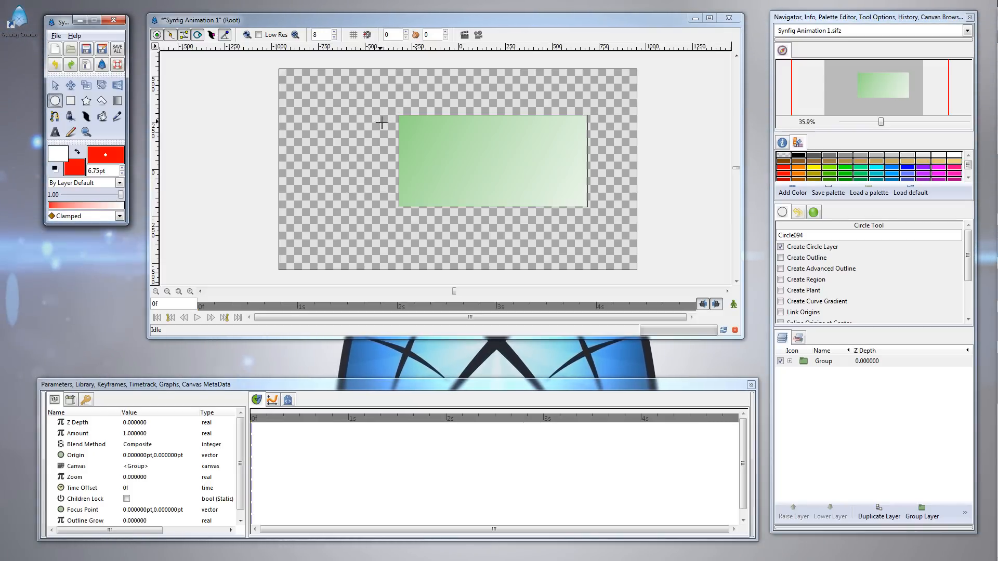
left_click_drag(382, 123, 436, 158)
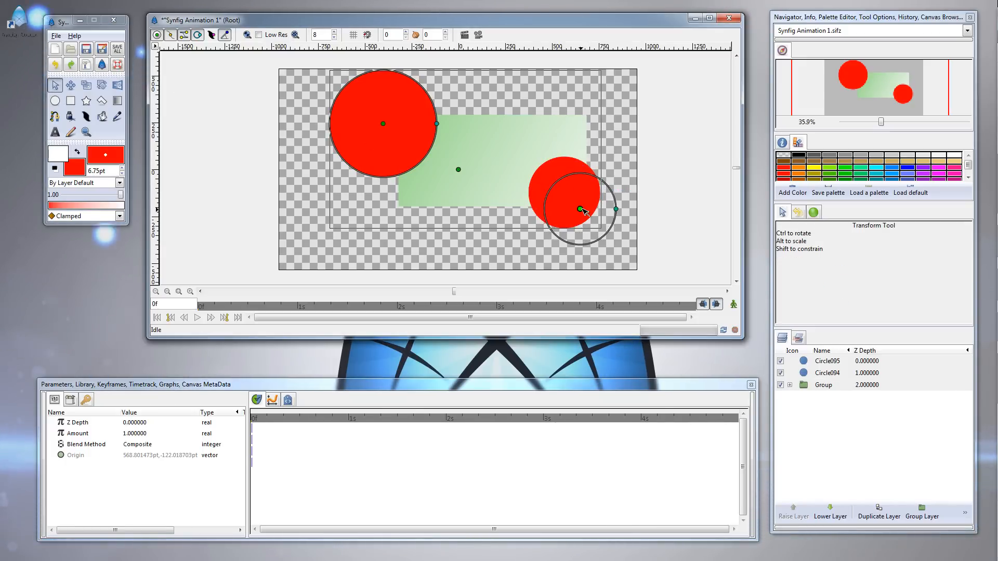
left_click_drag(580, 210, 393, 132)
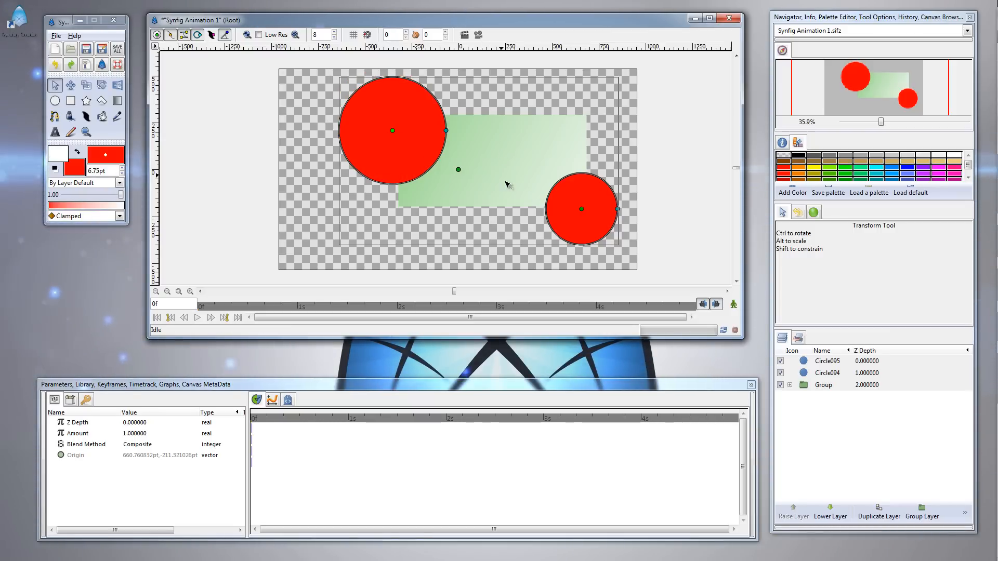
mouse_move(840, 392)
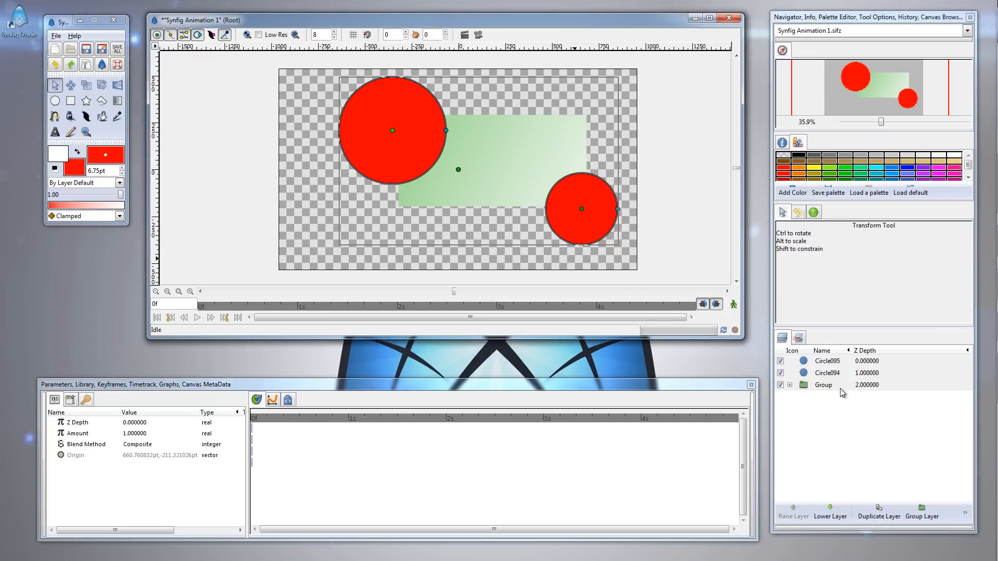
Move both red circle layers below the Group layer in the stacking order
left_click(823, 385)
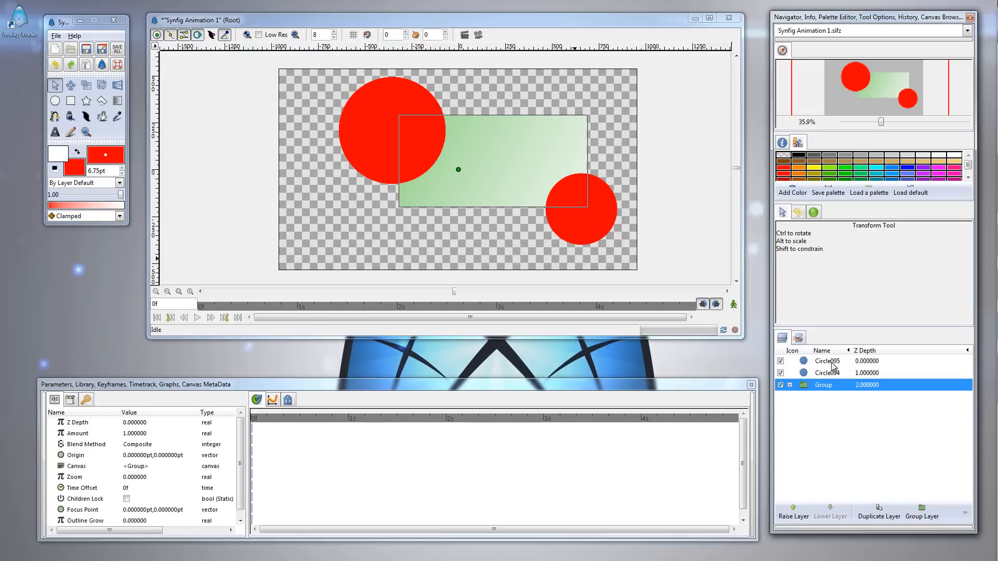
left_click(827, 372)
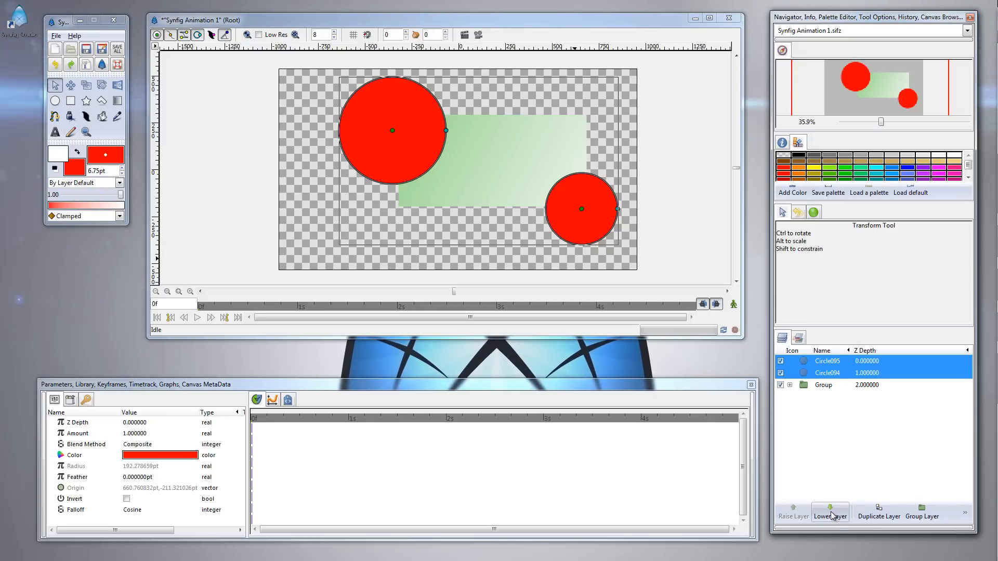
mouse_move(831, 515)
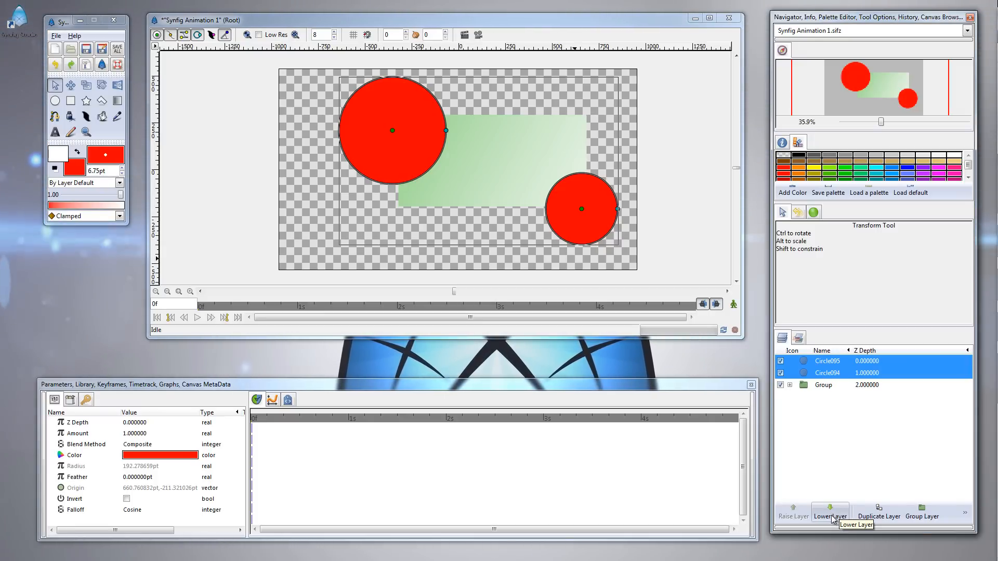
left_click(829, 513)
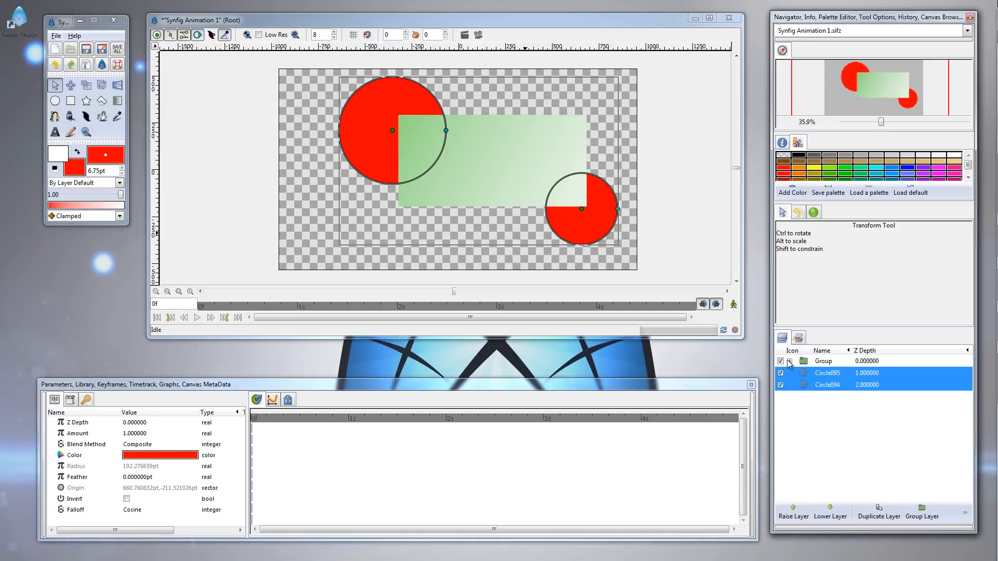
Expand the group to select the rectangle inside, then collapse it again
left_click(790, 361)
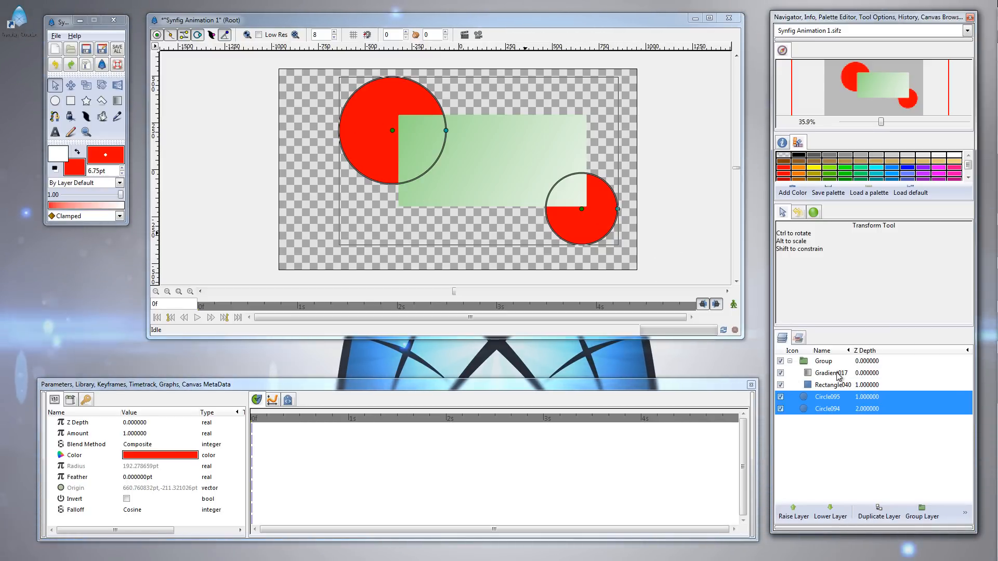
left_click(830, 372)
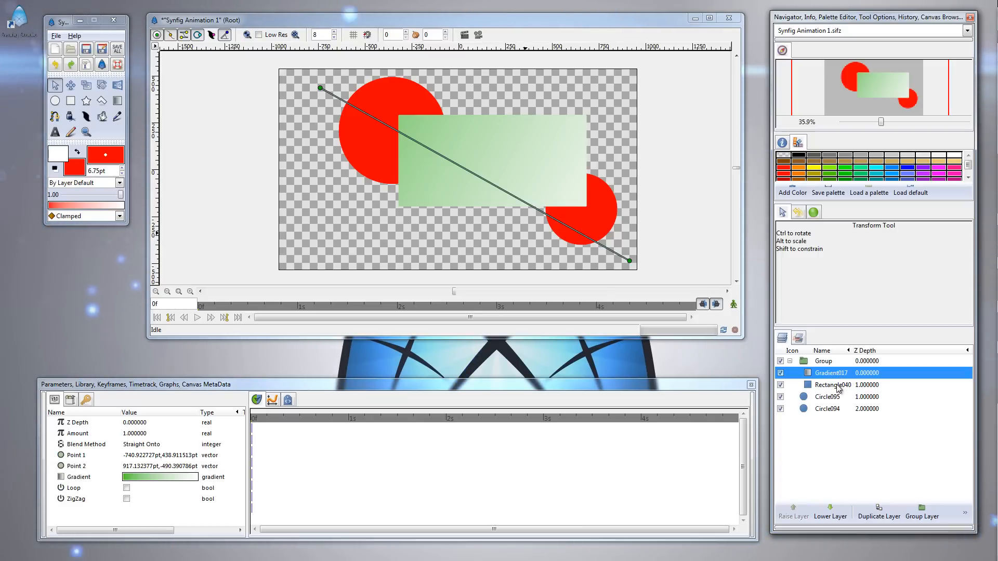
left_click(832, 385)
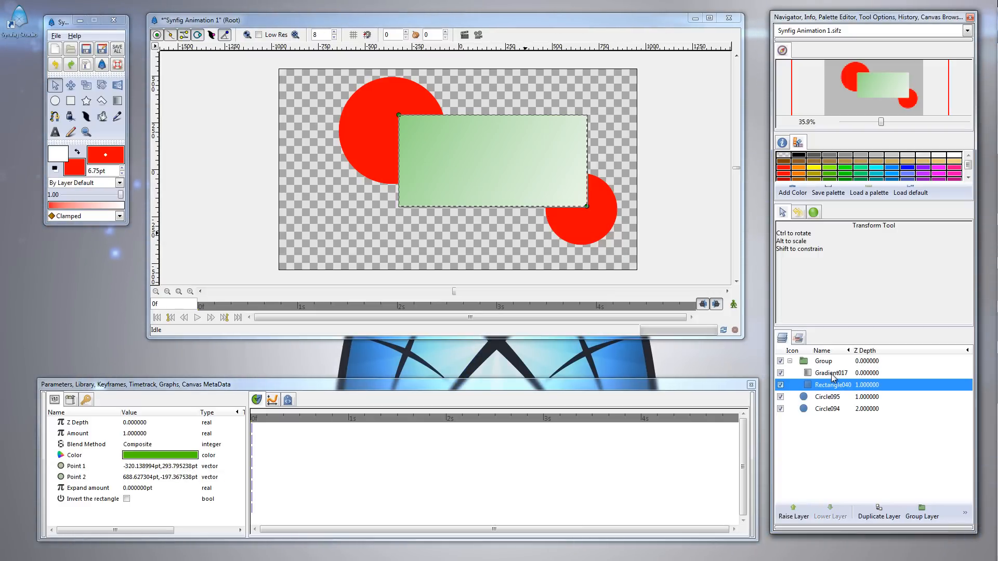
left_click(831, 373)
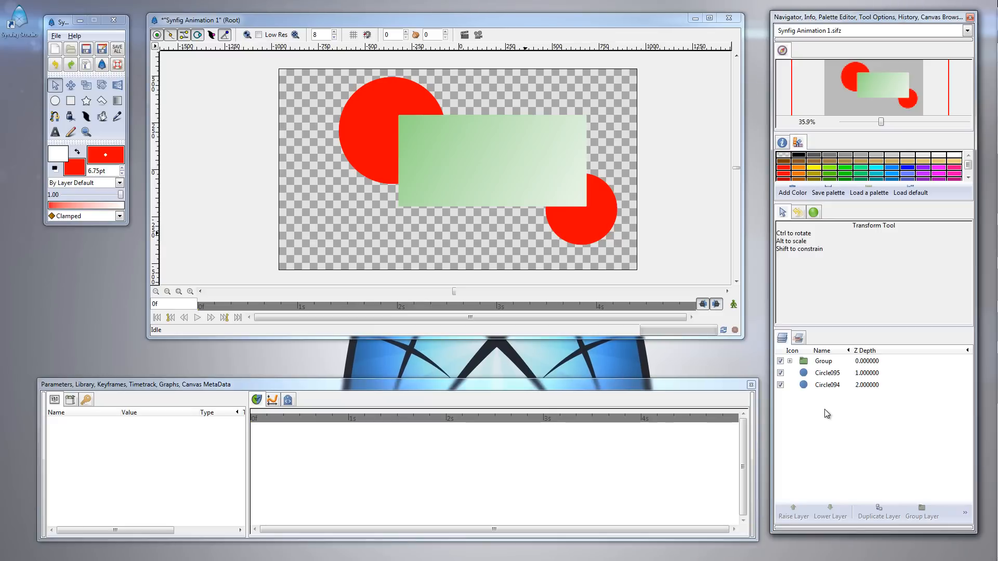
mouse_move(838, 395)
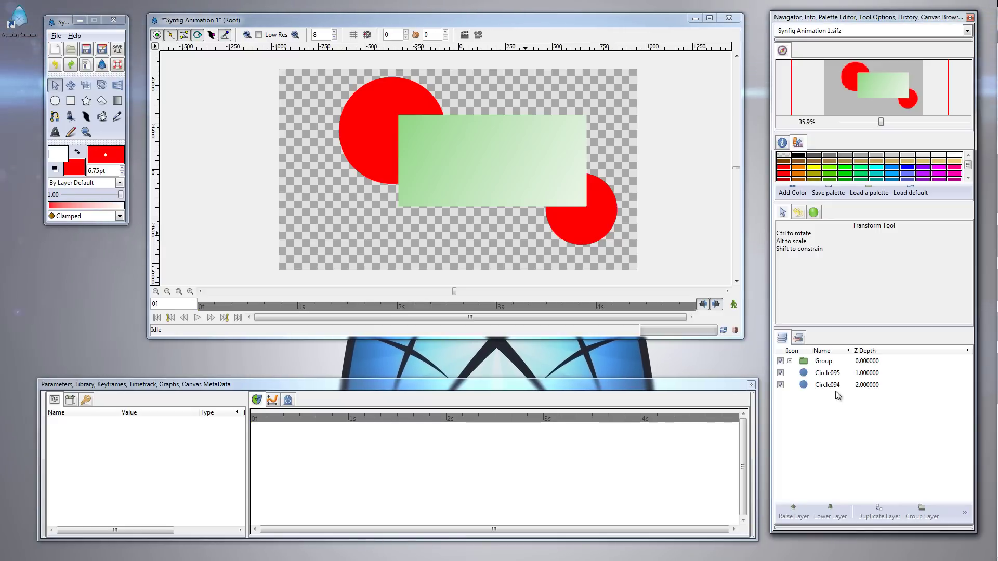
Inside the expanded group, draw a black circle above the Gradient layer, over the rectangle's top edge
left_click(789, 361)
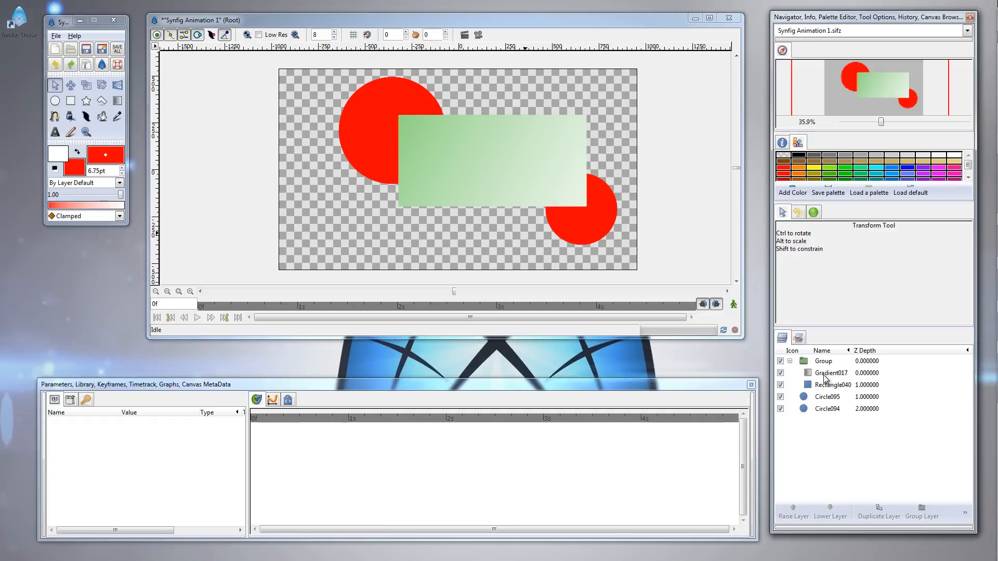
left_click(831, 373)
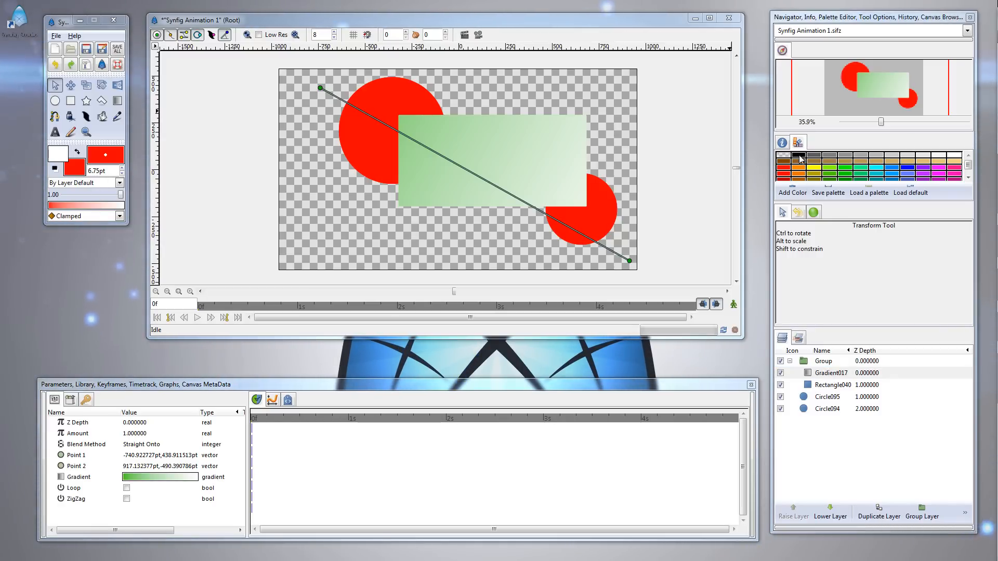
left_click(831, 373)
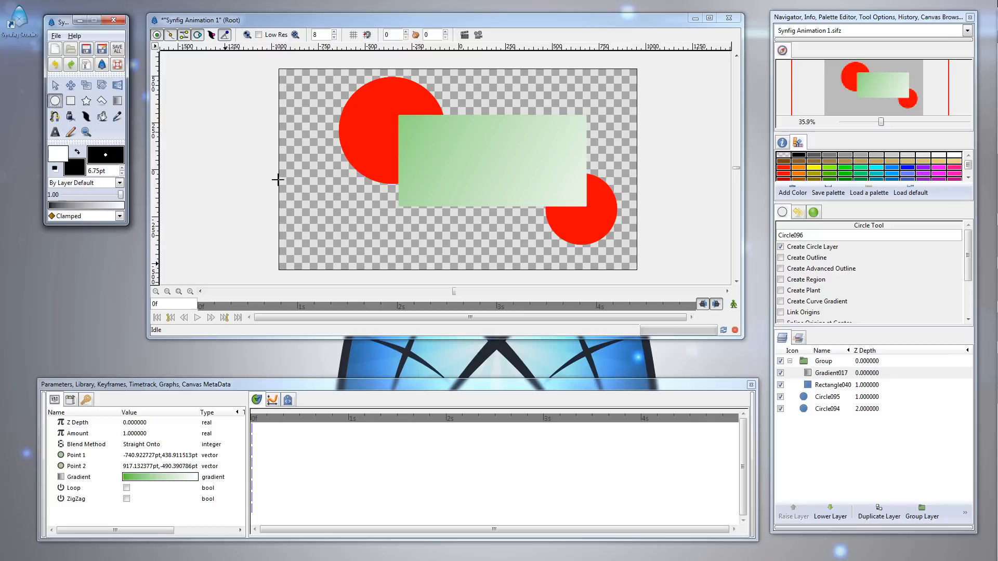
mouse_move(489, 116)
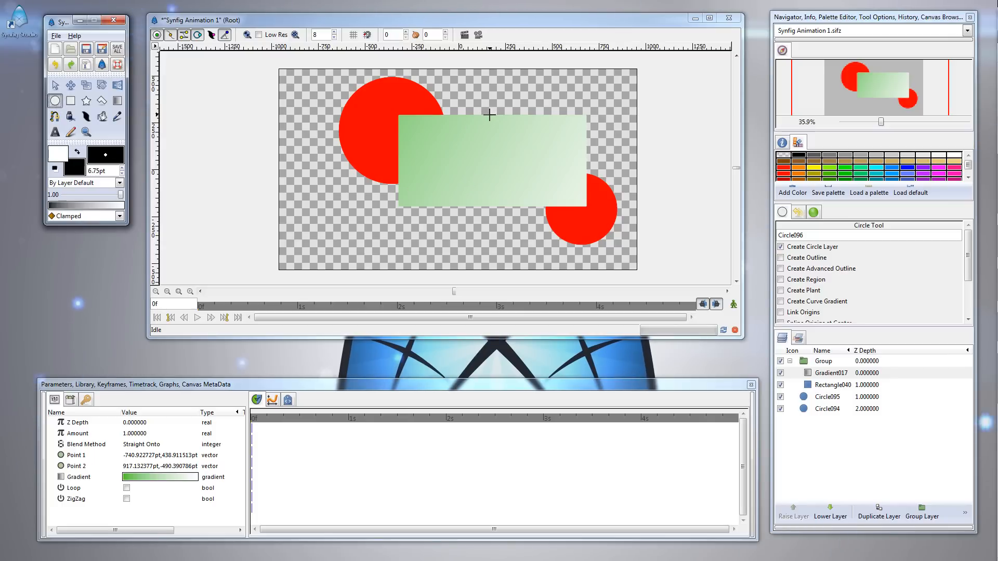
left_click_drag(488, 115, 503, 130)
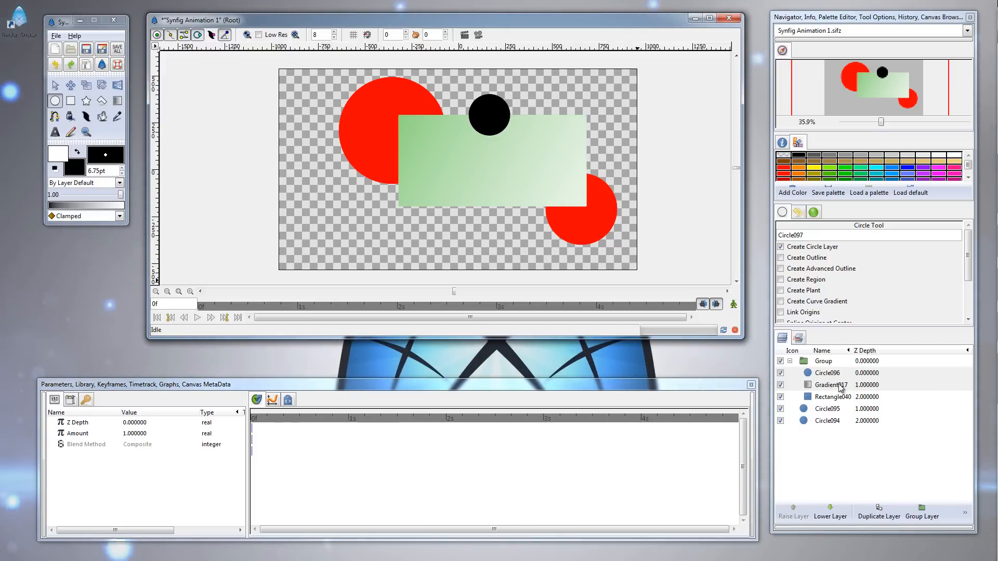
double_click(826, 372)
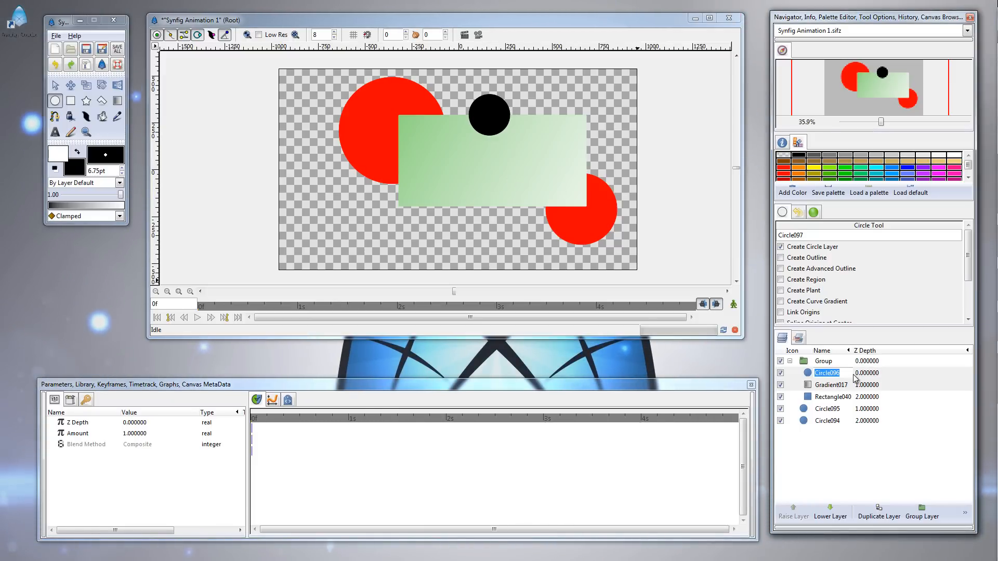
left_click(828, 373)
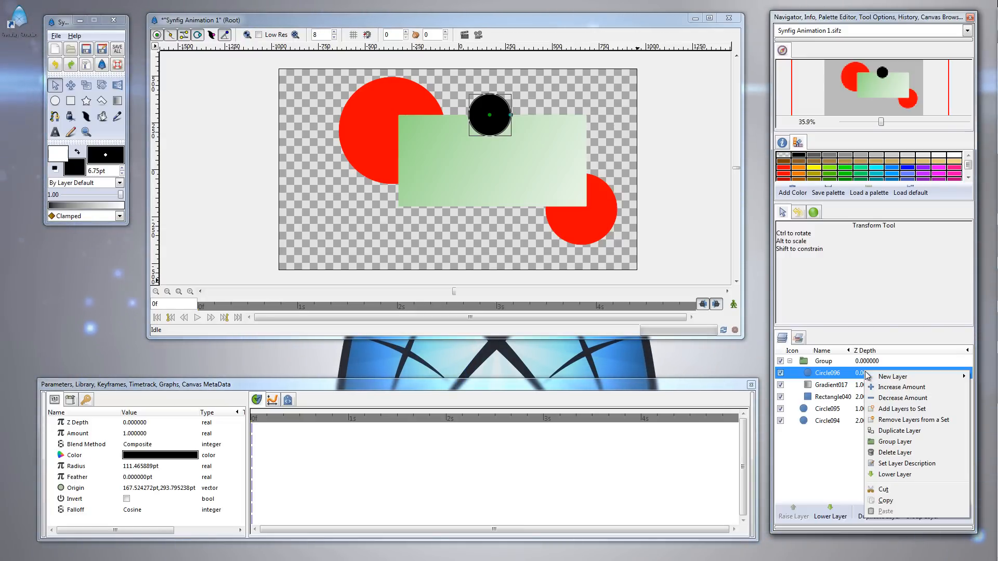
Add a Blur layer above the black circle layer inside the group
left_click(893, 376)
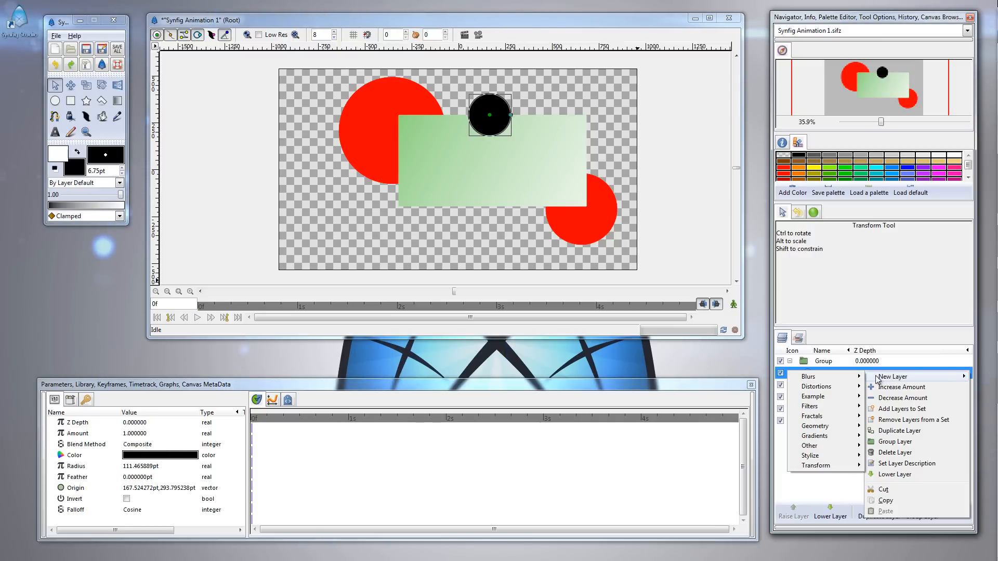
mouse_move(808, 376)
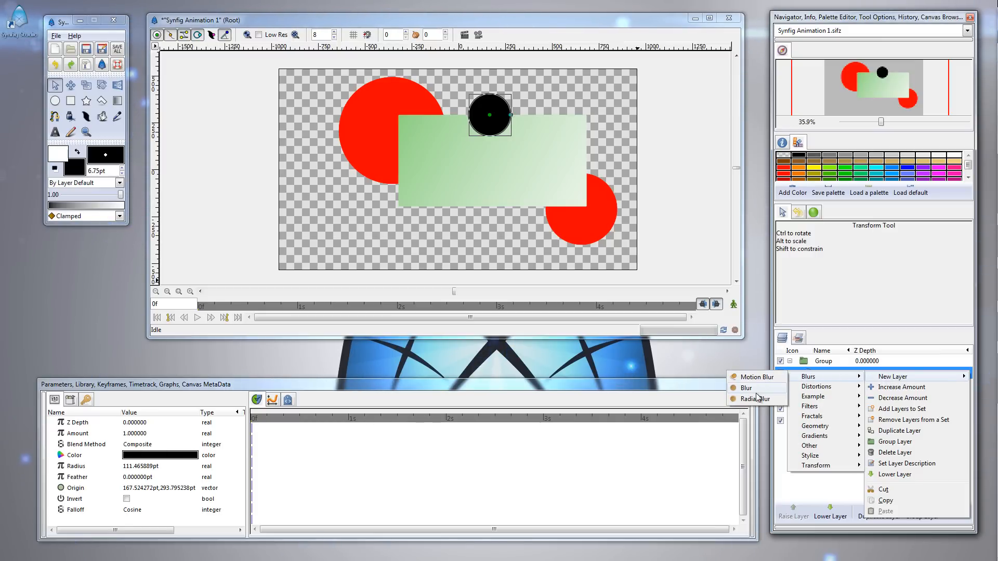
left_click(746, 387)
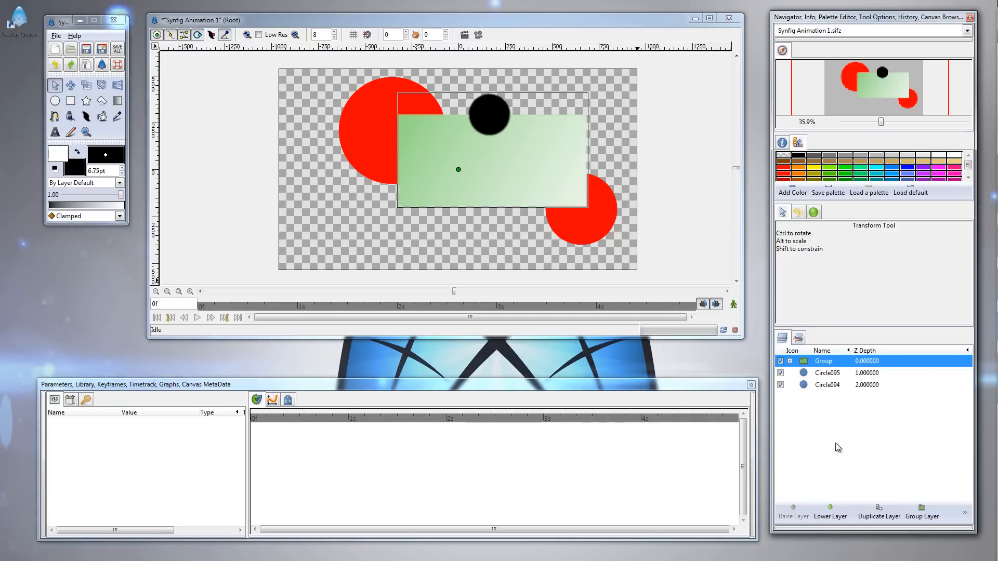
Add a Rotate transform layer directly above the Group layer
left_click(823, 361)
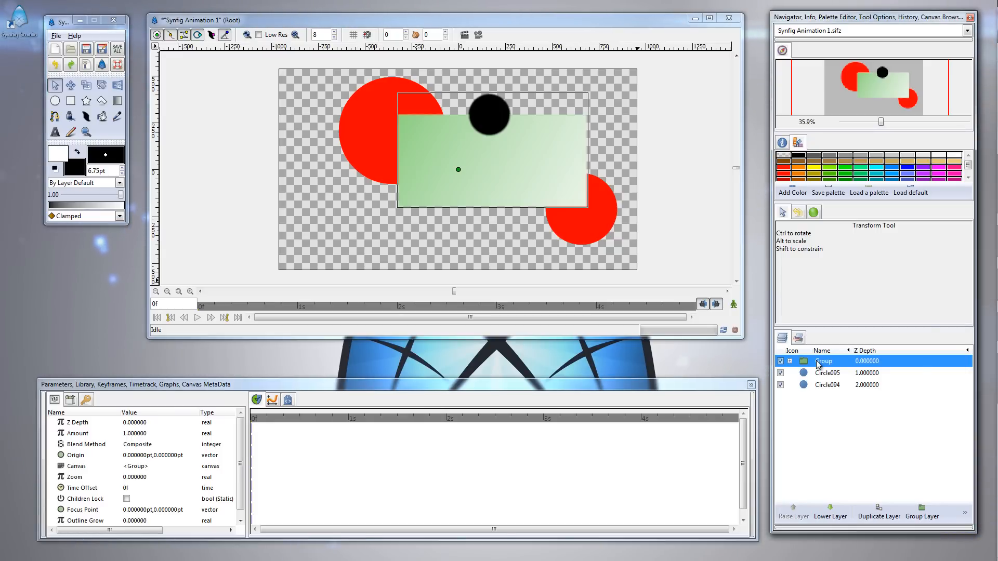
right_click(823, 361)
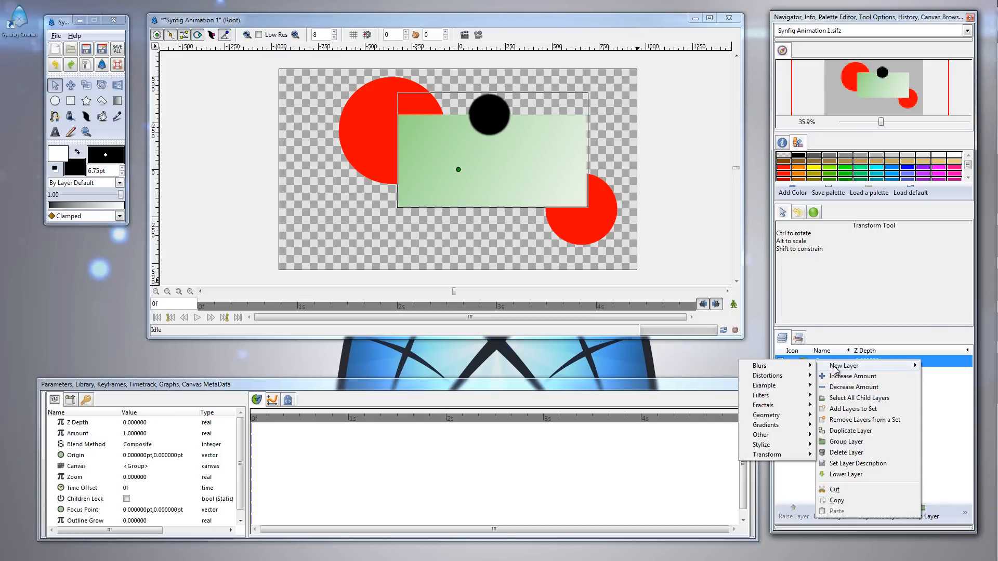
mouse_move(768, 454)
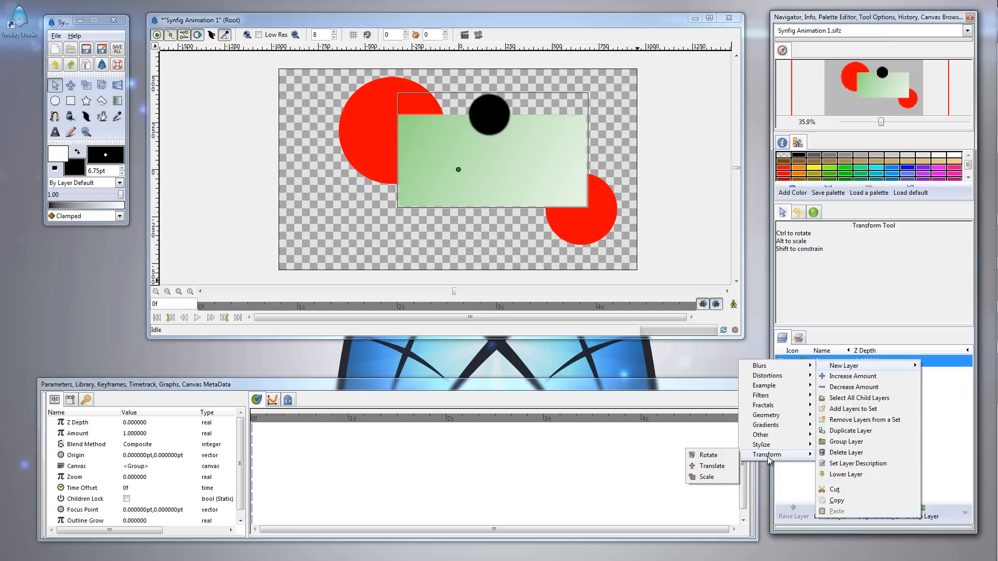
mouse_move(708, 455)
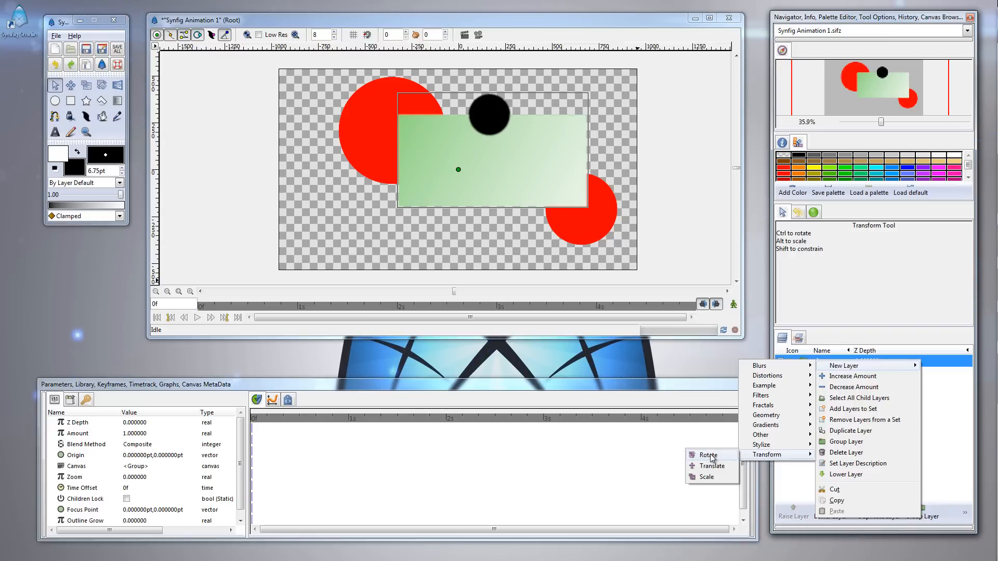
left_click(707, 454)
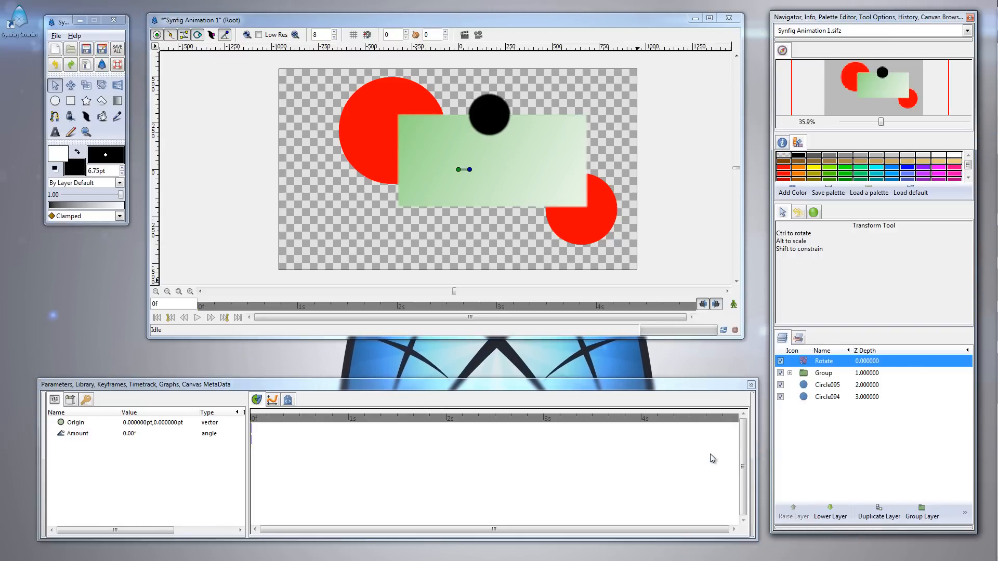
mouse_move(596, 247)
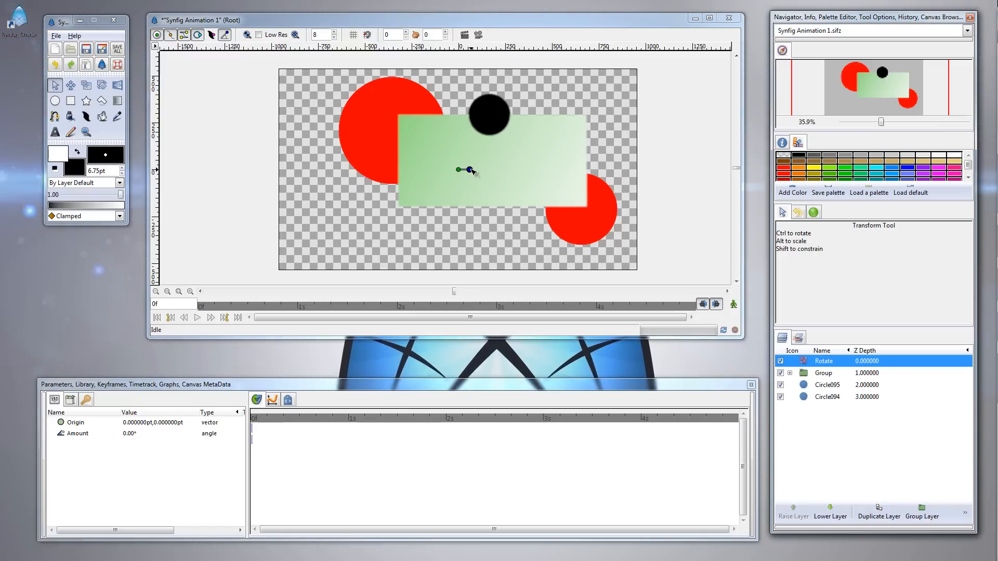
Spin the Rotate layer's angle handle to about -354°, leaving the scene slightly tilted clockwise
left_click_drag(474, 172, 456, 181)
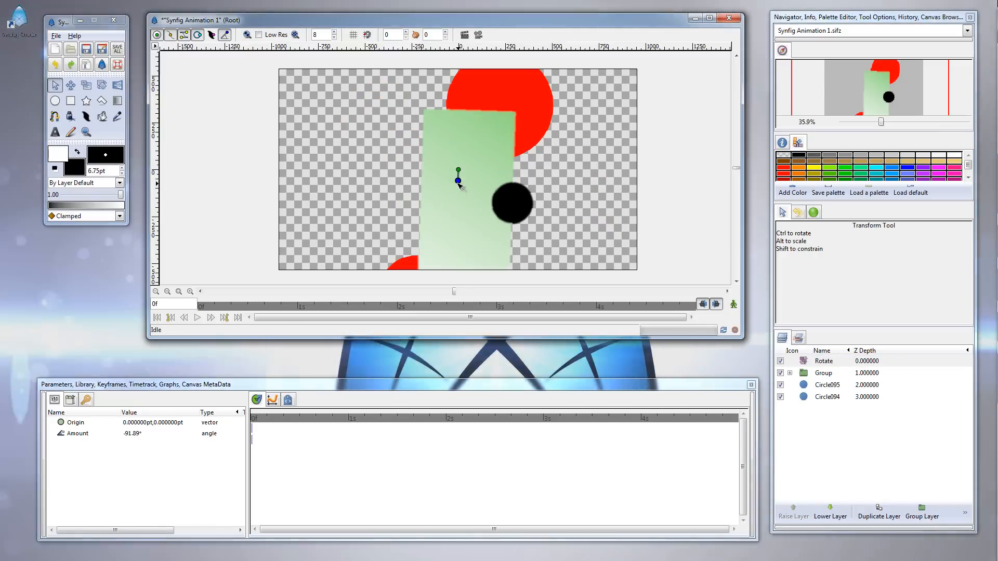
left_click_drag(458, 175, 448, 172)
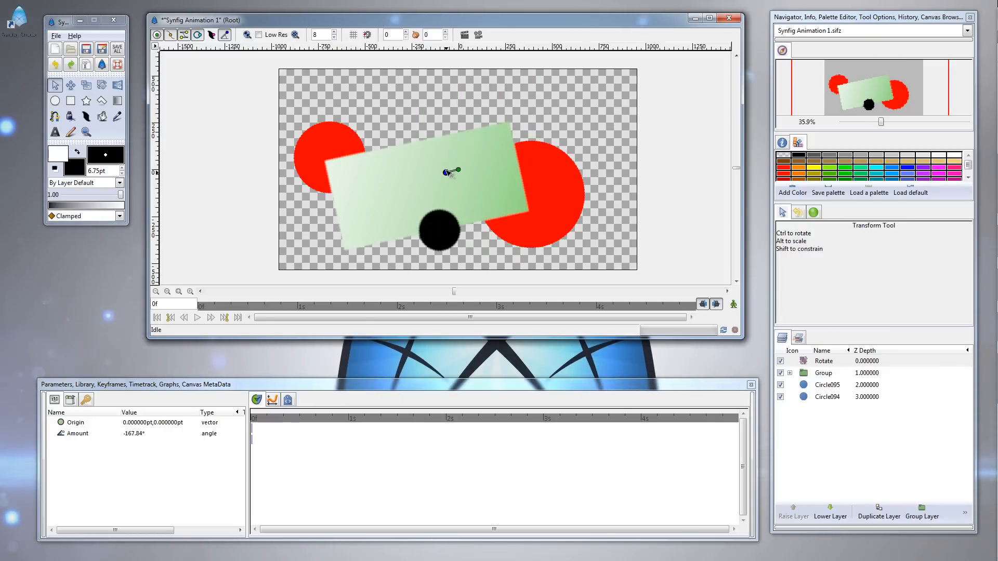
left_click_drag(450, 171, 459, 170)
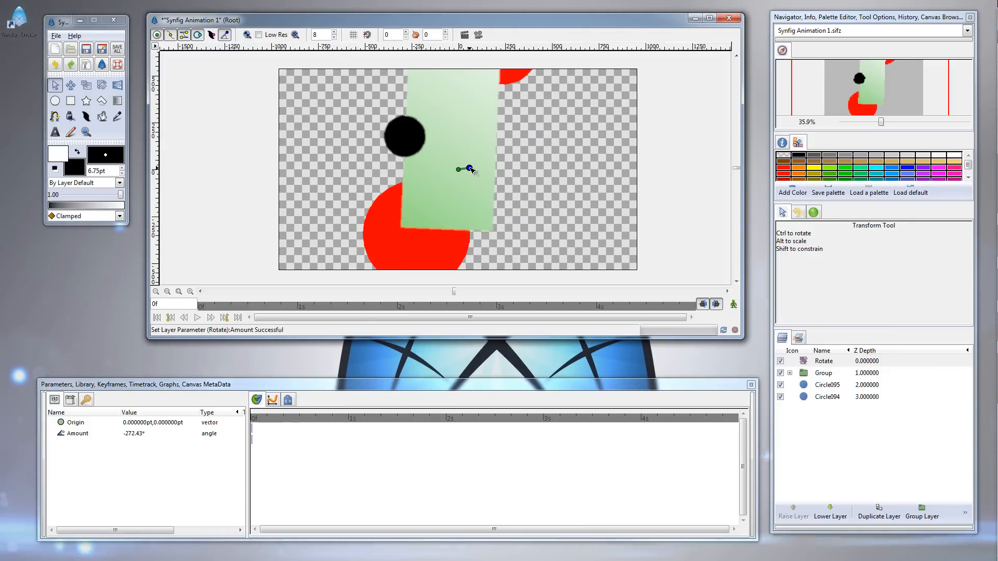
left_click_drag(458, 170, 470, 172)
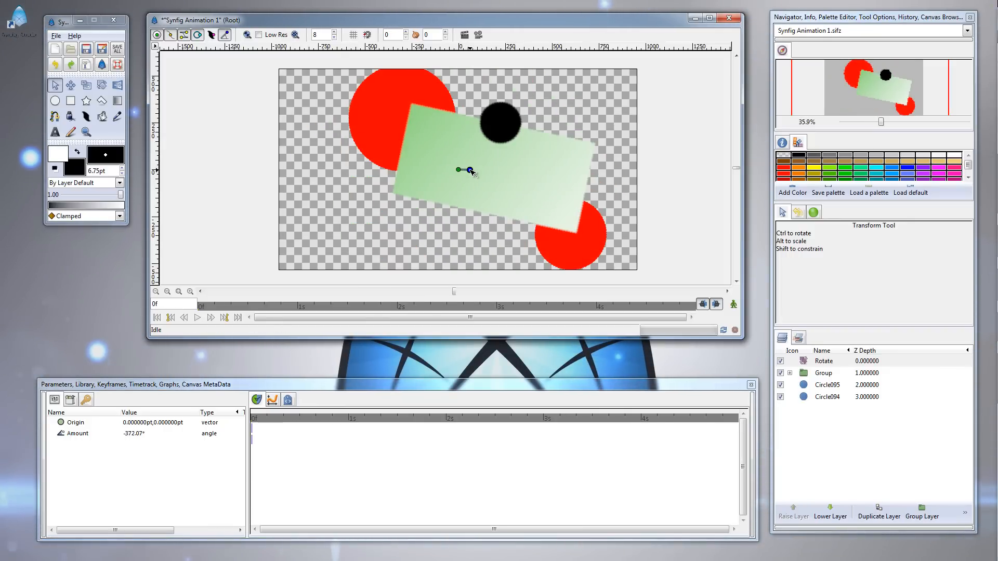
left_click_drag(469, 169, 472, 171)
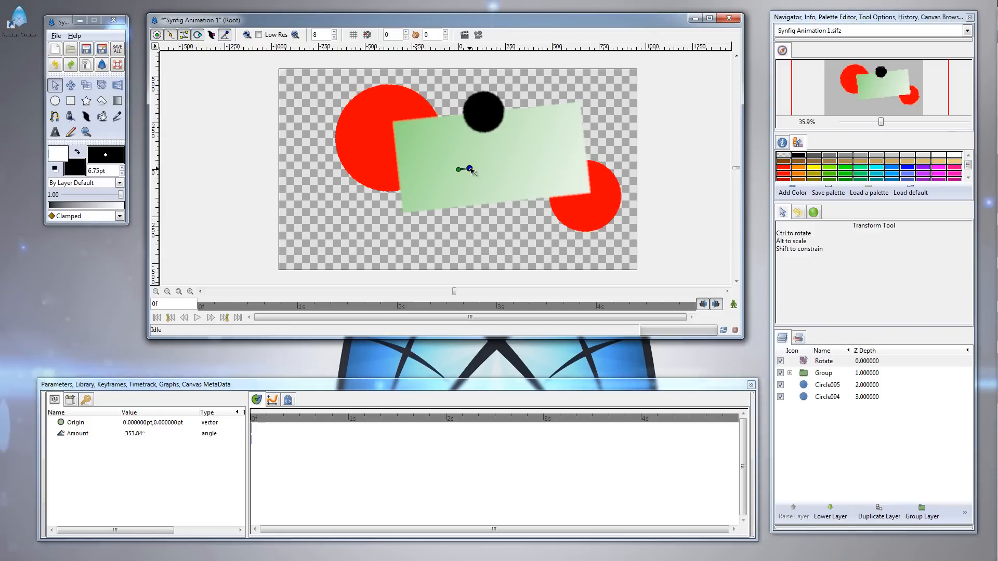